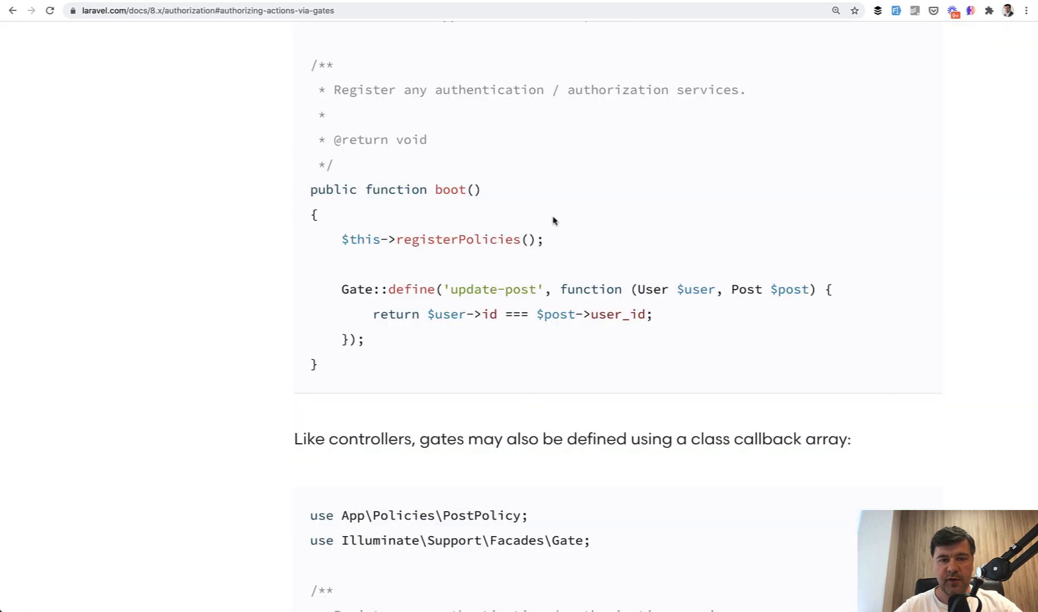
{"action": "mouse_move", "coordinate": [349, 286]}
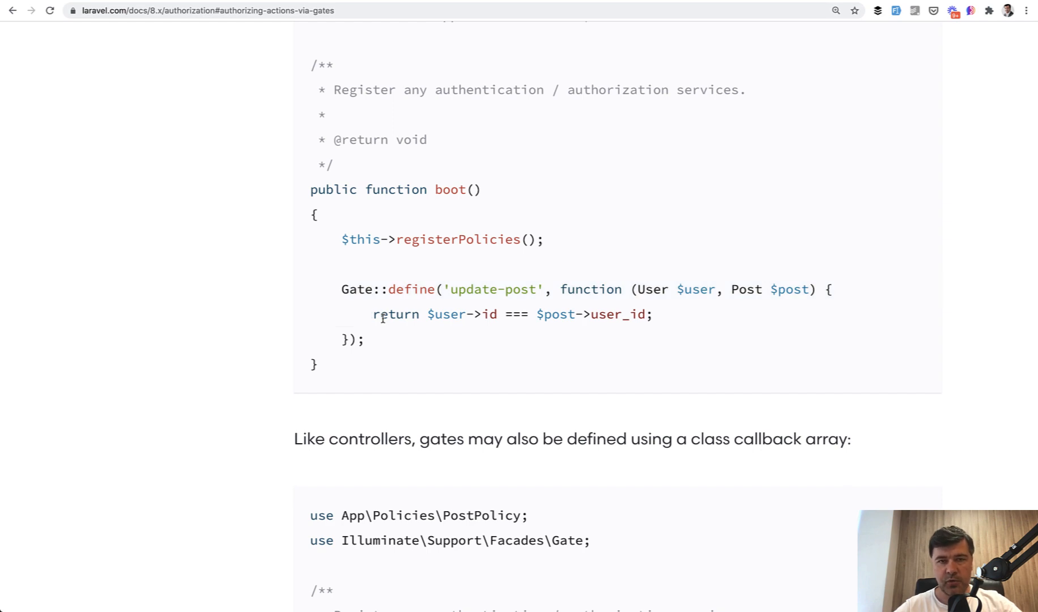
Step: Scroll the Gates docs down to the PostController example using Gate::allows('update-post')
{"action": "scroll", "scroll_direction": "down", "scroll_amount": 3}
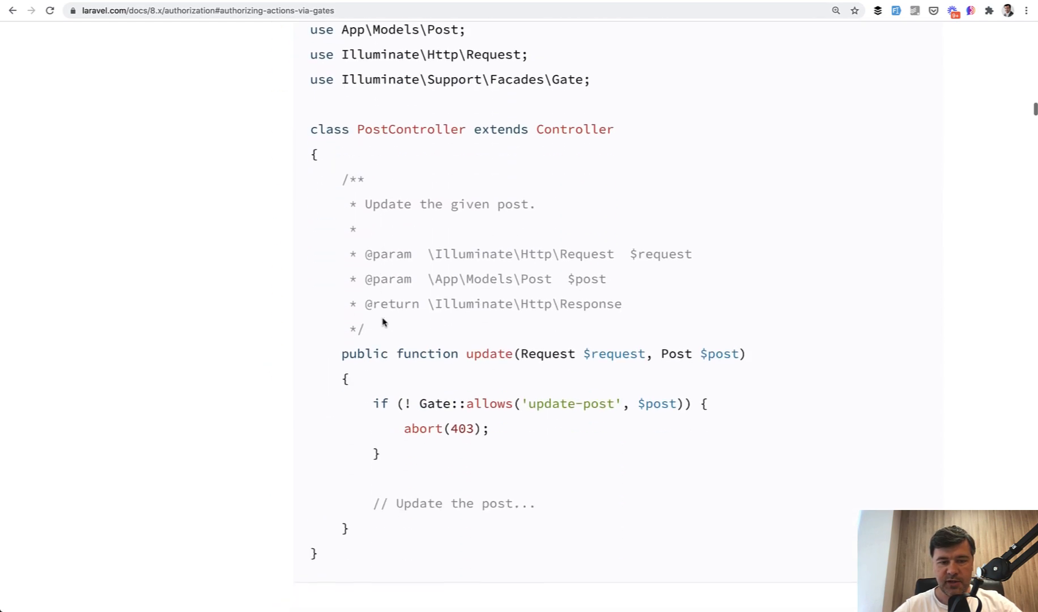
{"action": "scroll", "scroll_direction": "down", "scroll_amount": 3}
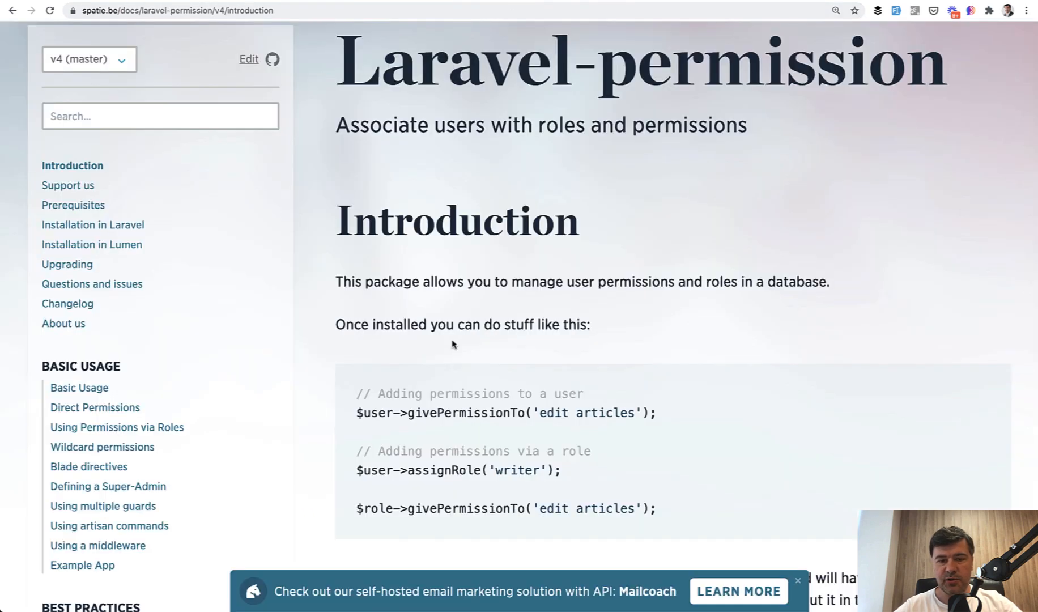
{"action": "scroll", "scroll_direction": "down", "scroll_amount": 3}
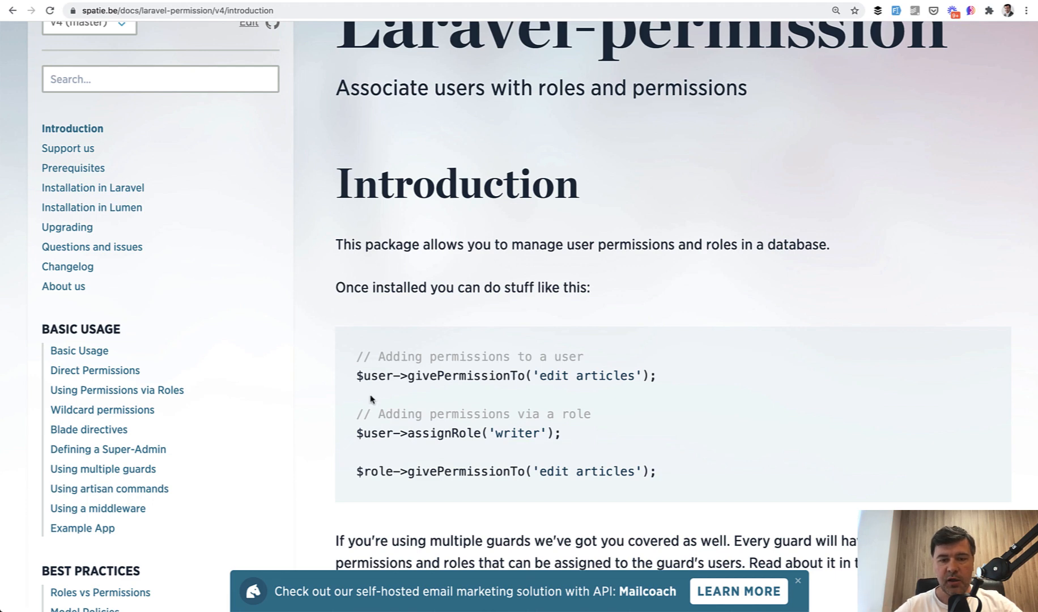
{"action": "mouse_move", "coordinate": [466, 459]}
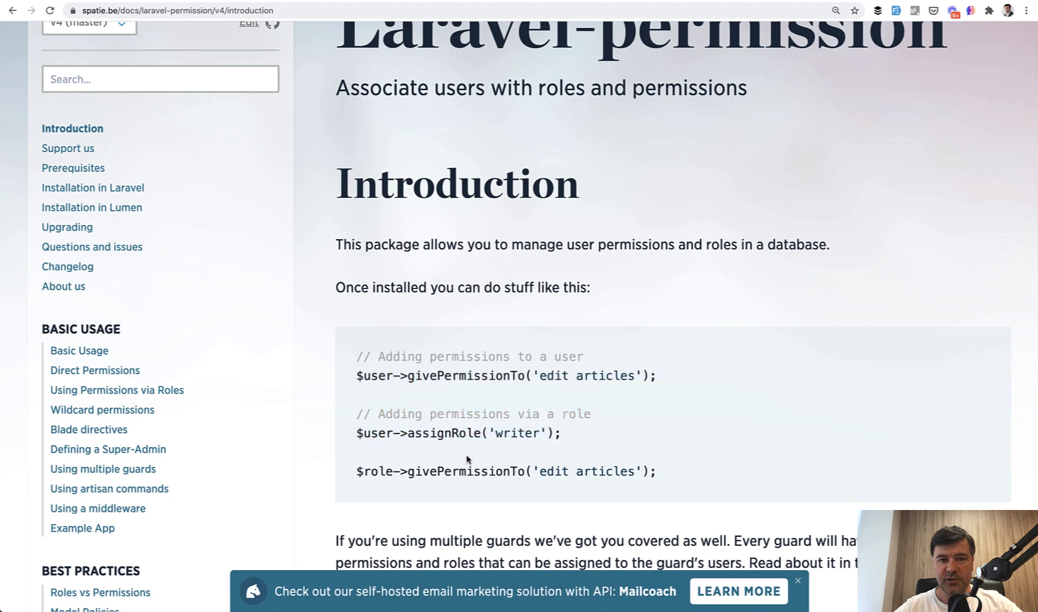
{"action": "scroll", "scroll_direction": "down", "scroll_amount": 3}
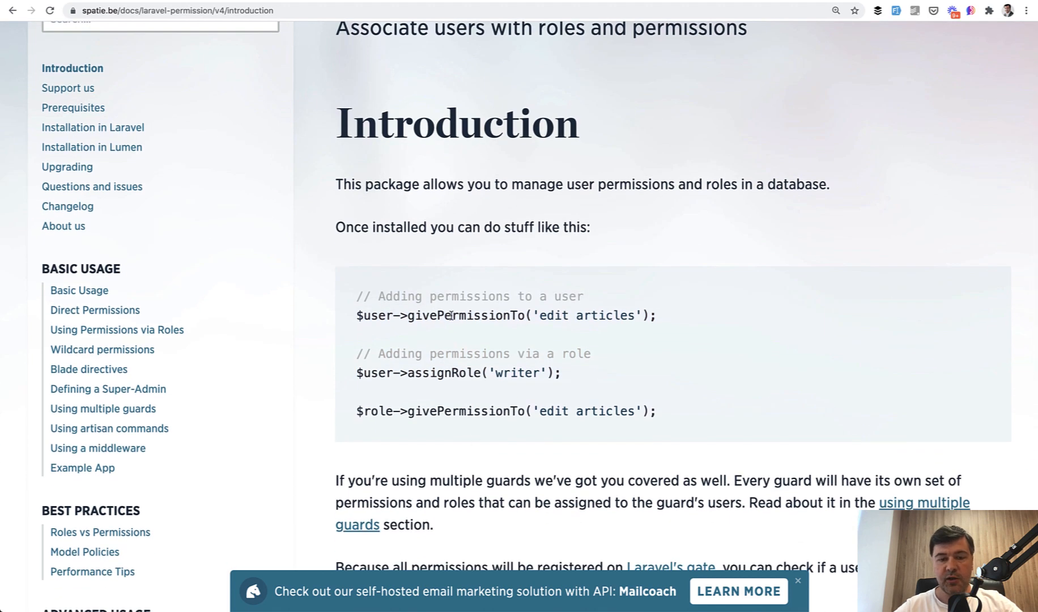
{"action": "double_click", "coordinate": [465, 315]}
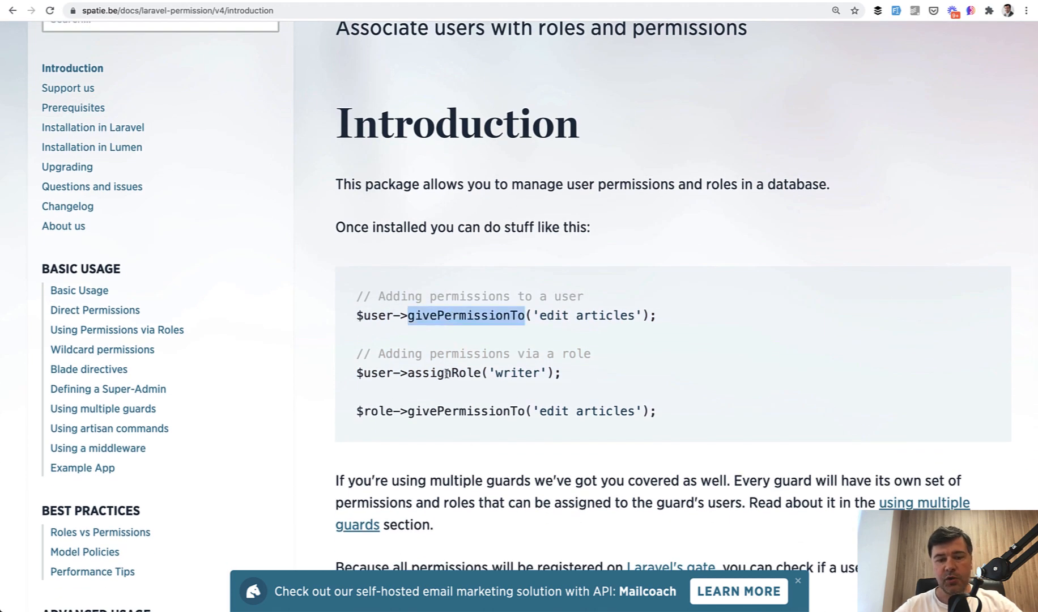
{"action": "double_click", "coordinate": [445, 373]}
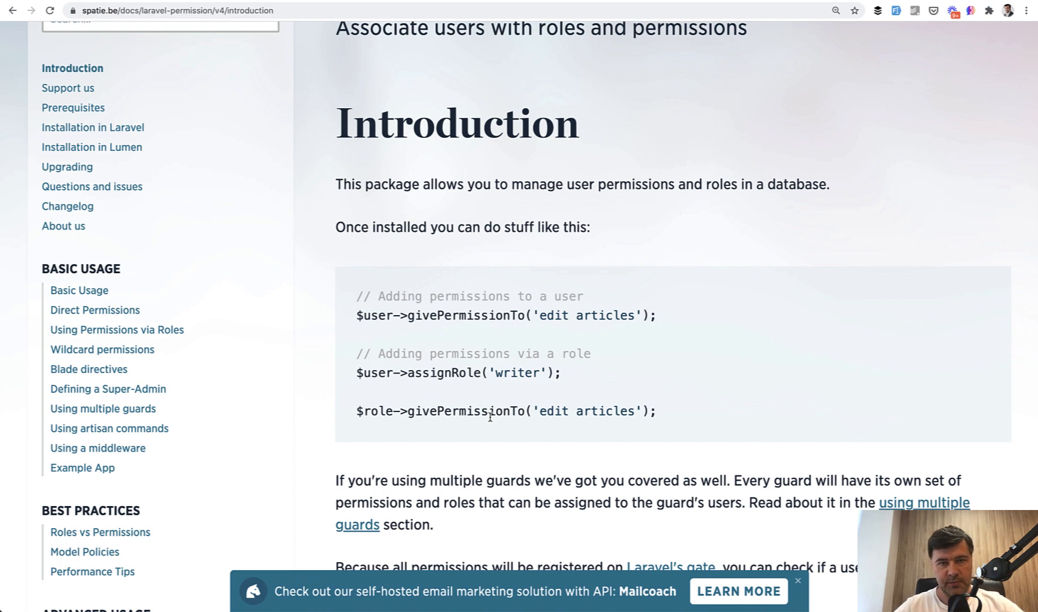
Step: Navigate the Spatie installation guide to the php artisan vendor:publish migration and config step
{"action": "left_click", "coordinate": [93, 127]}
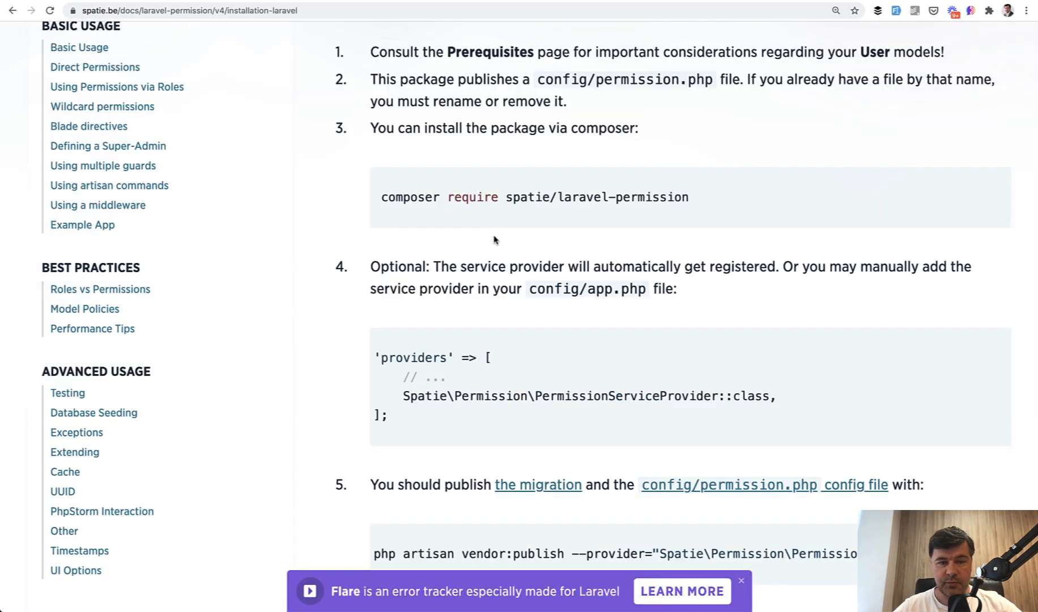
{"action": "scroll", "scroll_direction": "down", "scroll_amount": 3}
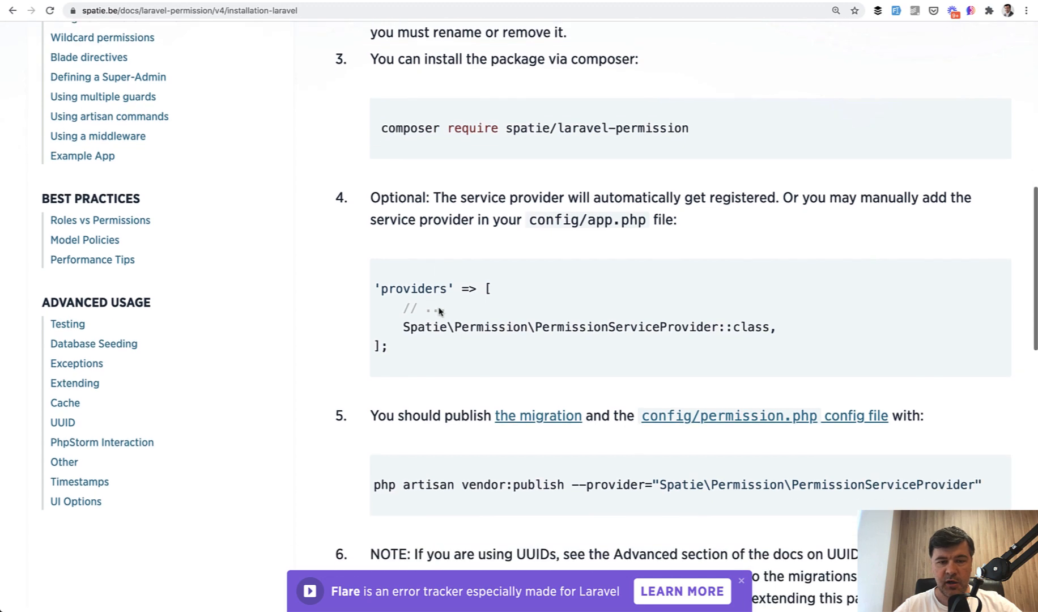
{"action": "scroll", "scroll_direction": "down", "scroll_amount": 3}
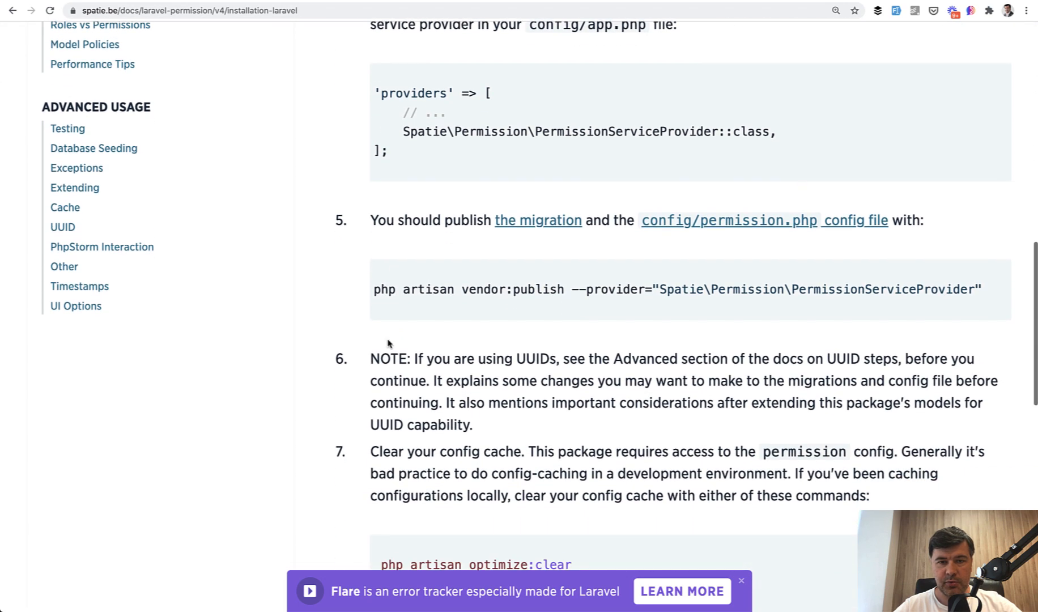
{"action": "scroll", "scroll_direction": "down", "scroll_amount": 3}
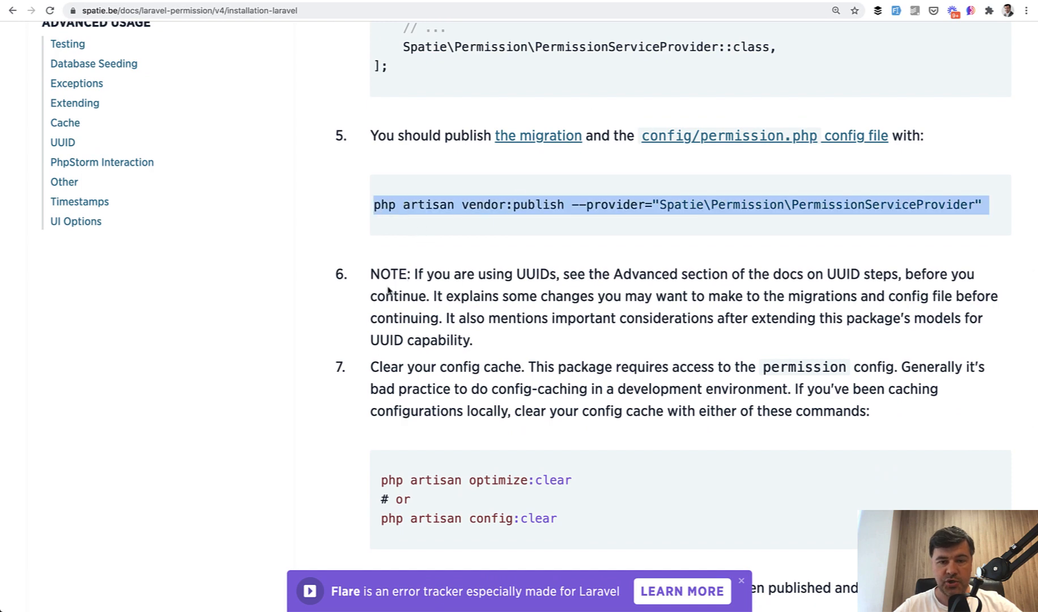
{"action": "scroll", "scroll_direction": "down", "scroll_amount": 3}
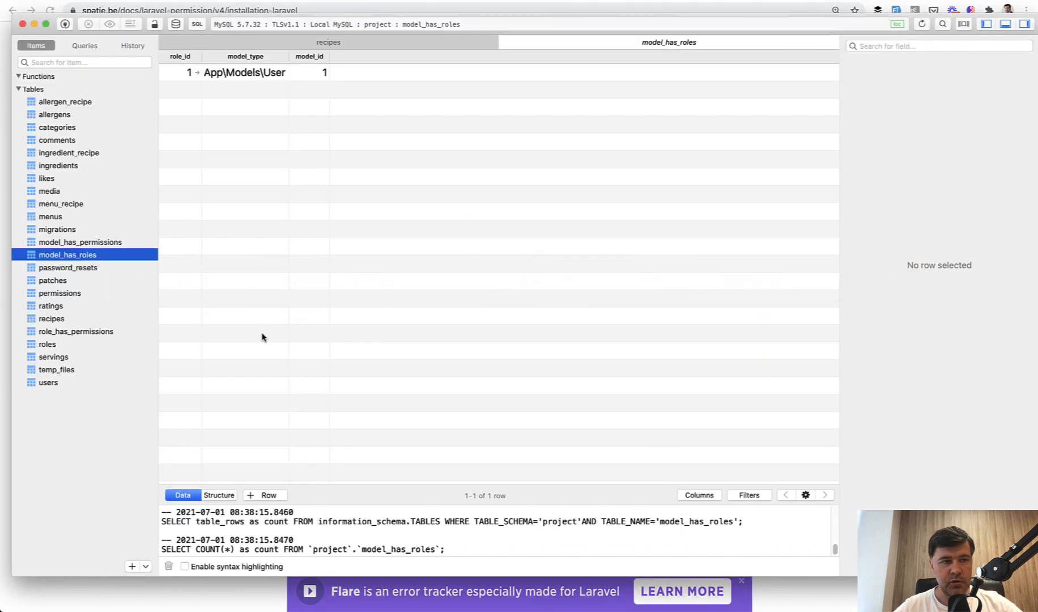
Step: Browse the users, model_has_permissions, model_has_roles and role_has_permissions tables' rows
{"action": "left_click", "coordinate": [47, 382]}
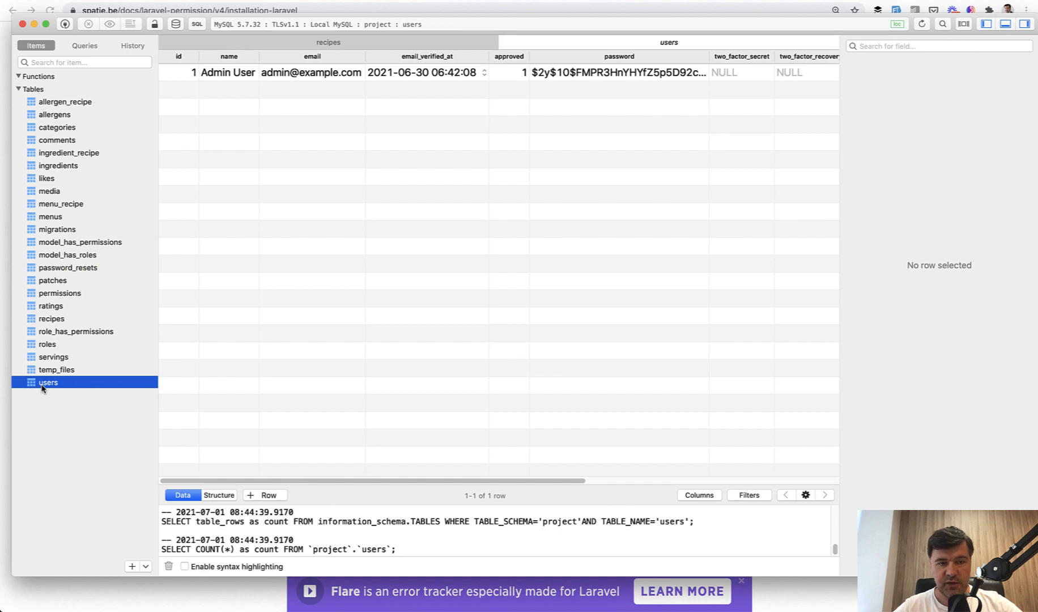
{"action": "mouse_move", "coordinate": [60, 250]}
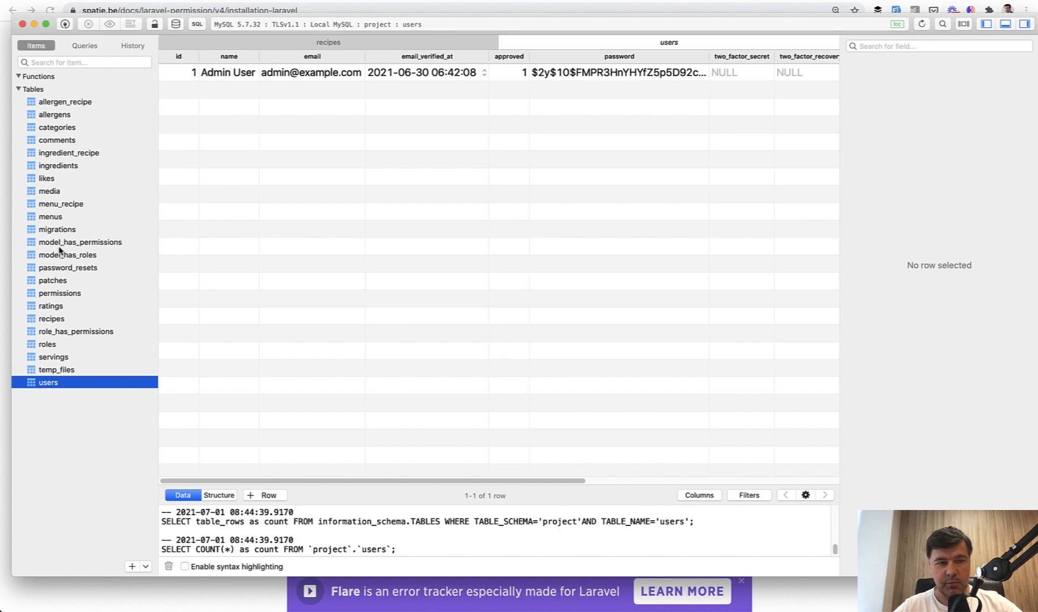
{"action": "left_click", "coordinate": [80, 242]}
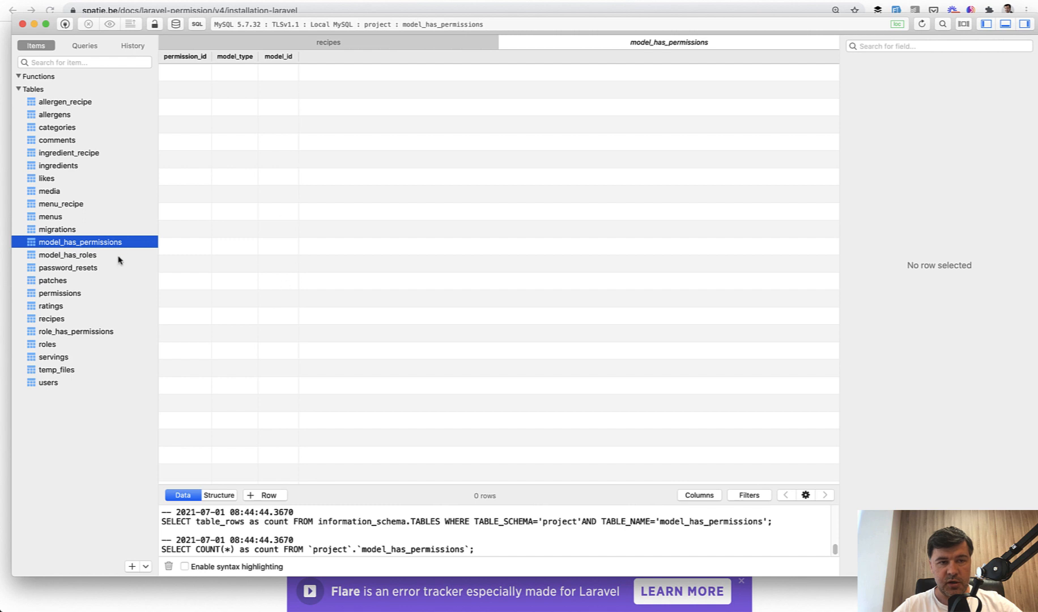
{"action": "left_click", "coordinate": [68, 254]}
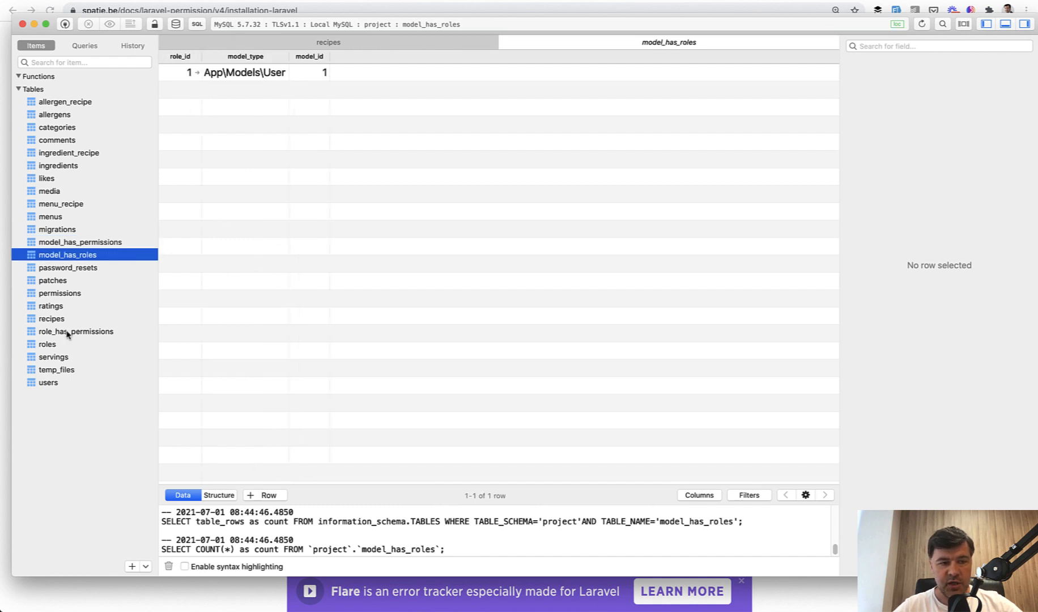
{"action": "left_click", "coordinate": [76, 331]}
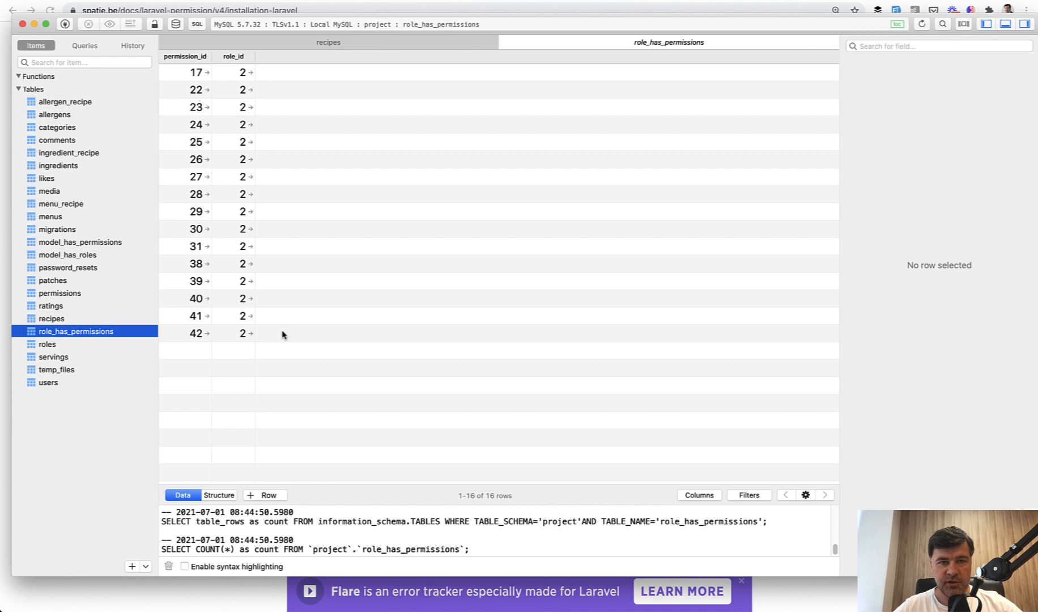
{"action": "mouse_move", "coordinate": [292, 275]}
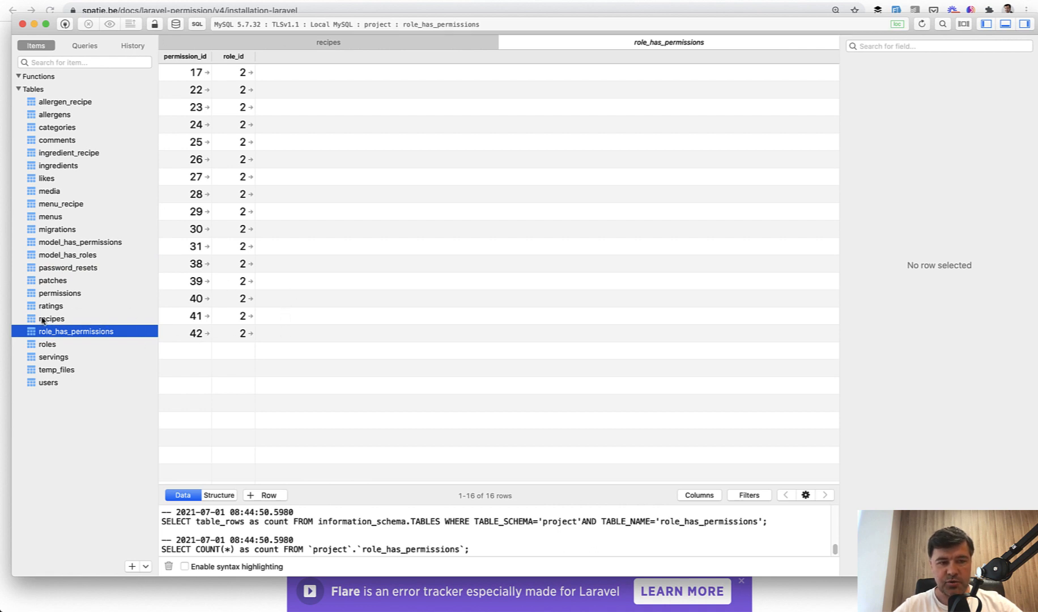
{"action": "left_click", "coordinate": [60, 293]}
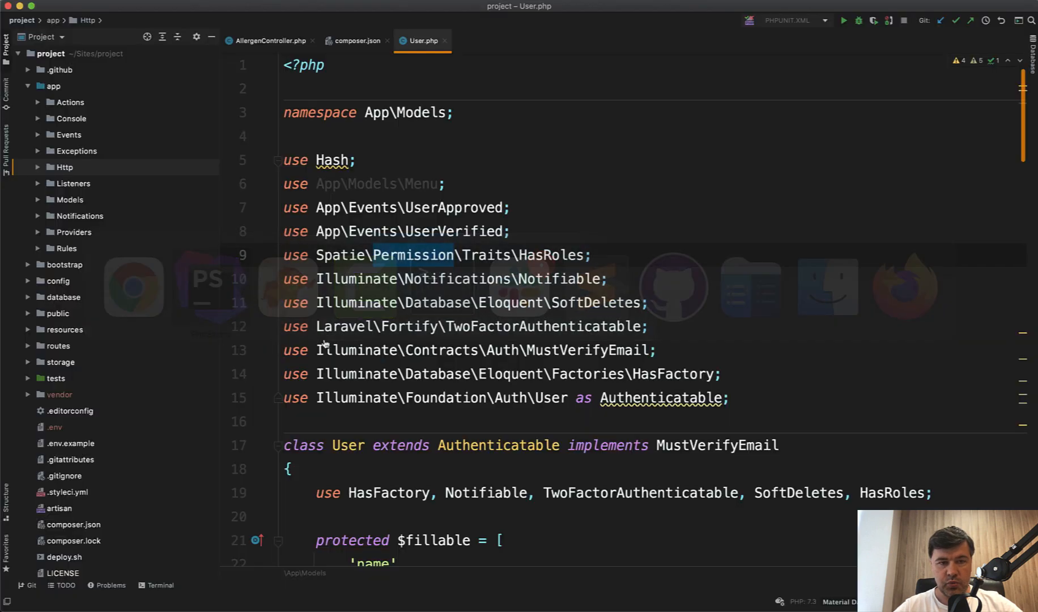
{"action": "scroll", "scroll_direction": "down", "scroll_amount": 3}
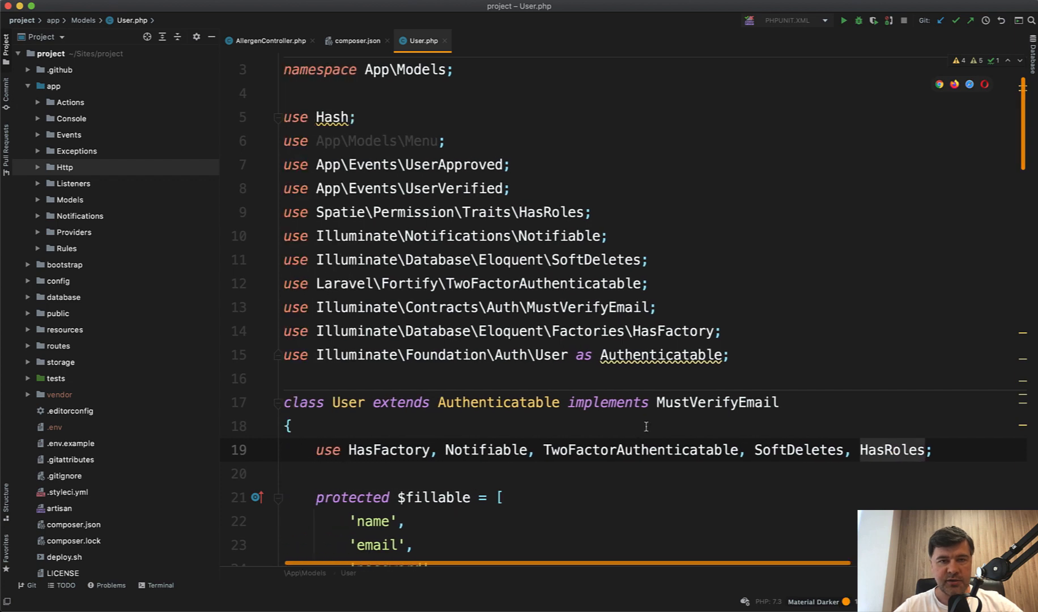
{"action": "scroll", "scroll_direction": "down", "scroll_amount": 3}
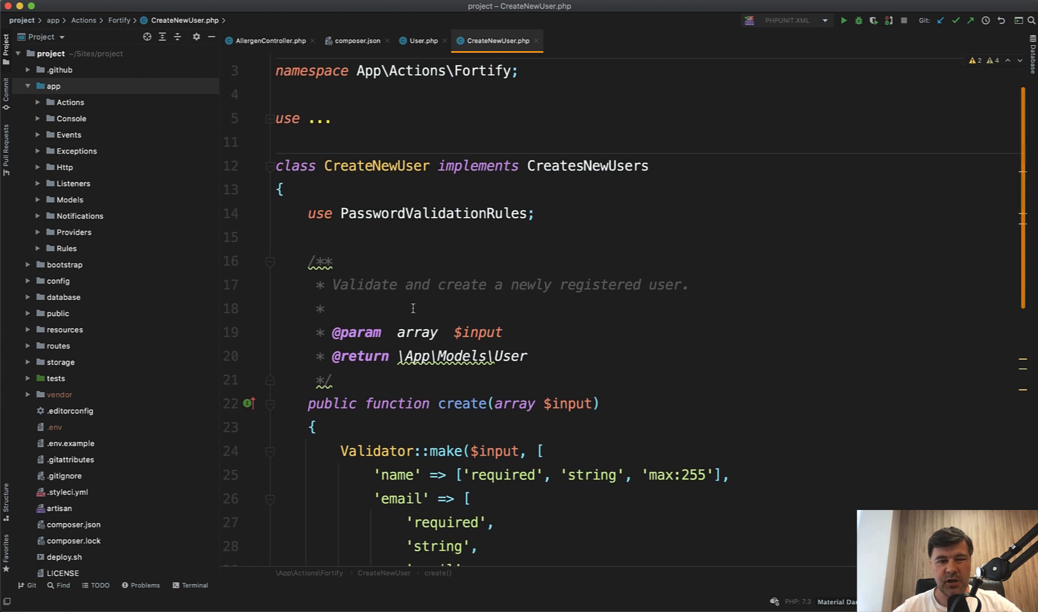
Step: Locate PermissionSeeder.php under database > seeders in the Project tree and open it
{"action": "scroll", "scroll_direction": "down", "scroll_amount": 3}
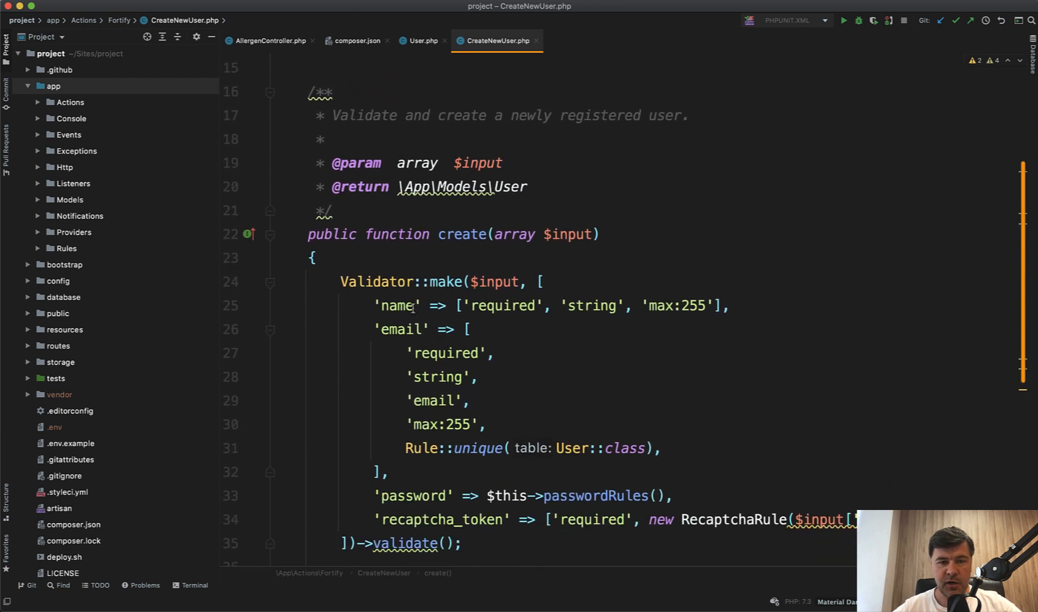
{"action": "scroll", "scroll_direction": "down", "scroll_amount": 3}
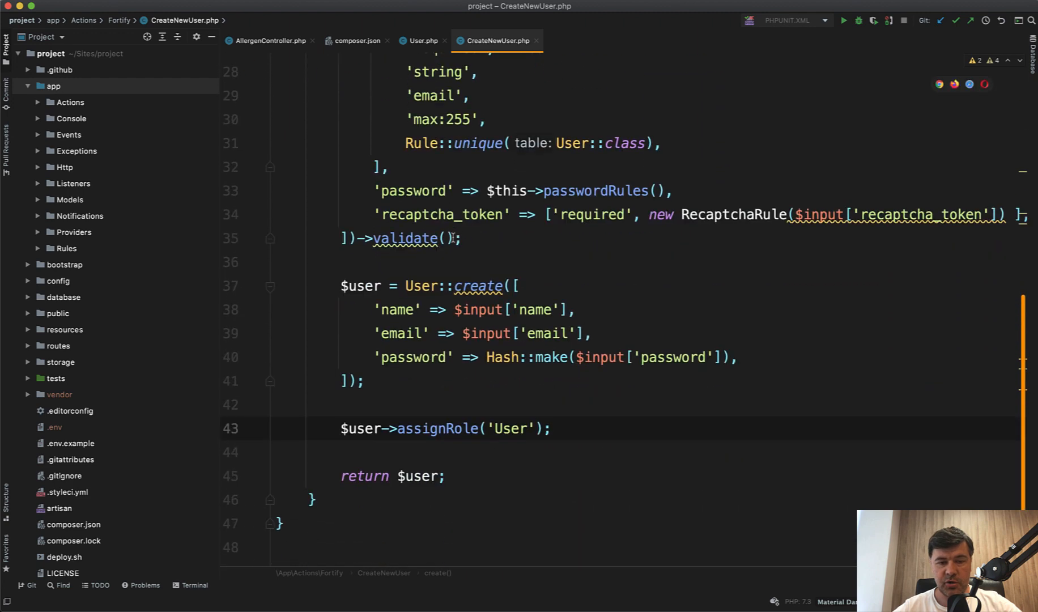
{"action": "scroll", "scroll_direction": "down", "scroll_amount": 3}
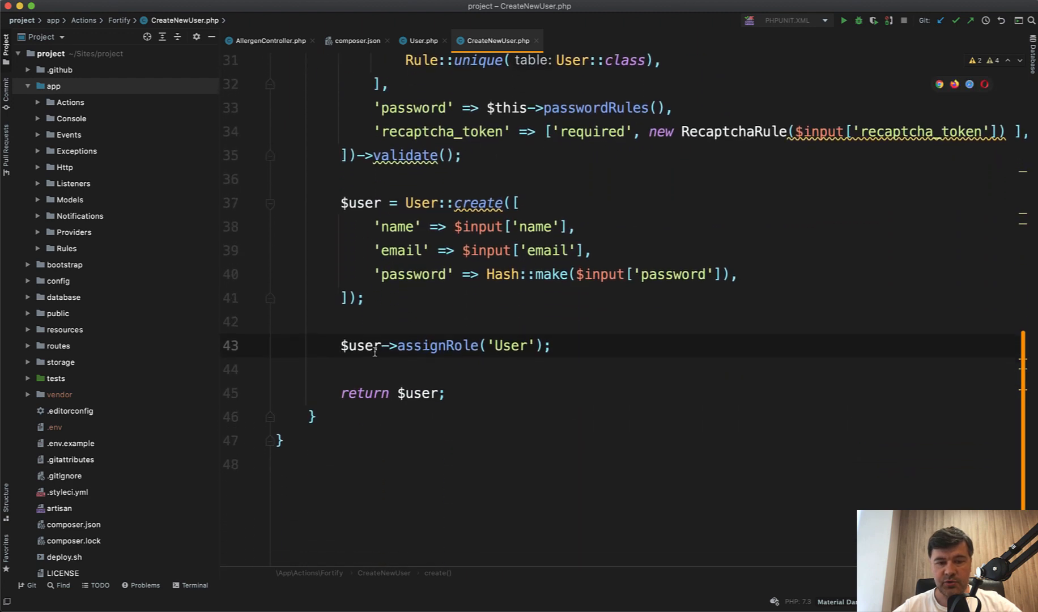
{"action": "left_click", "coordinate": [361, 344]}
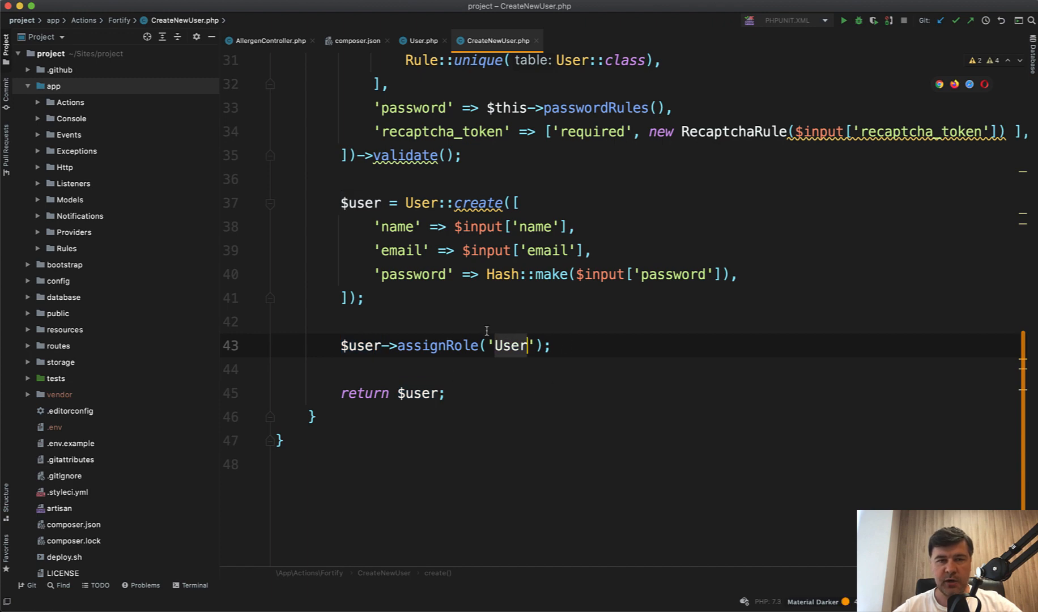
{"action": "mouse_move", "coordinate": [435, 354]}
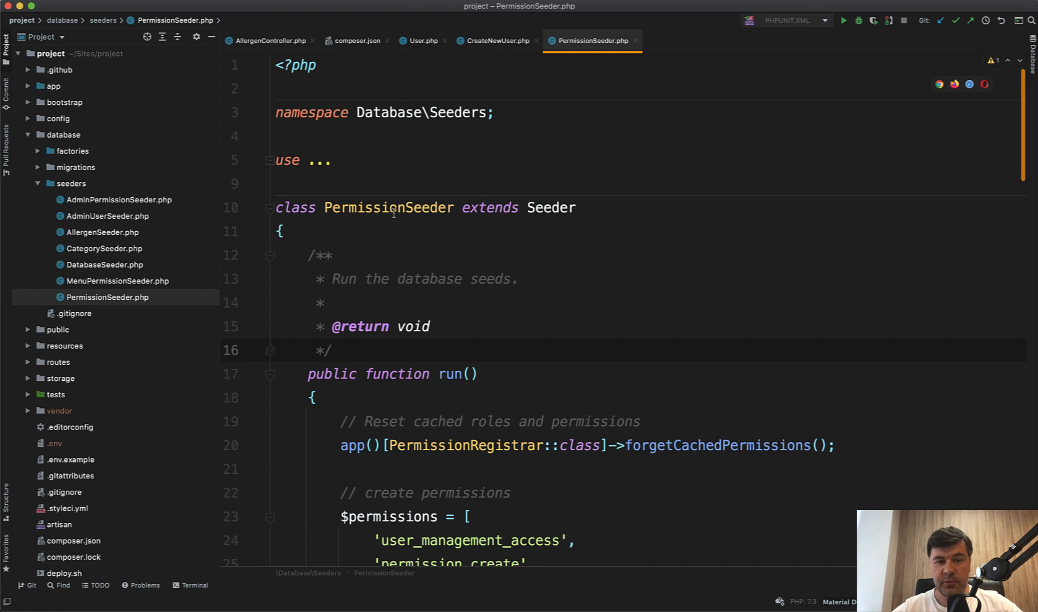
{"action": "scroll", "scroll_direction": "down", "scroll_amount": 3}
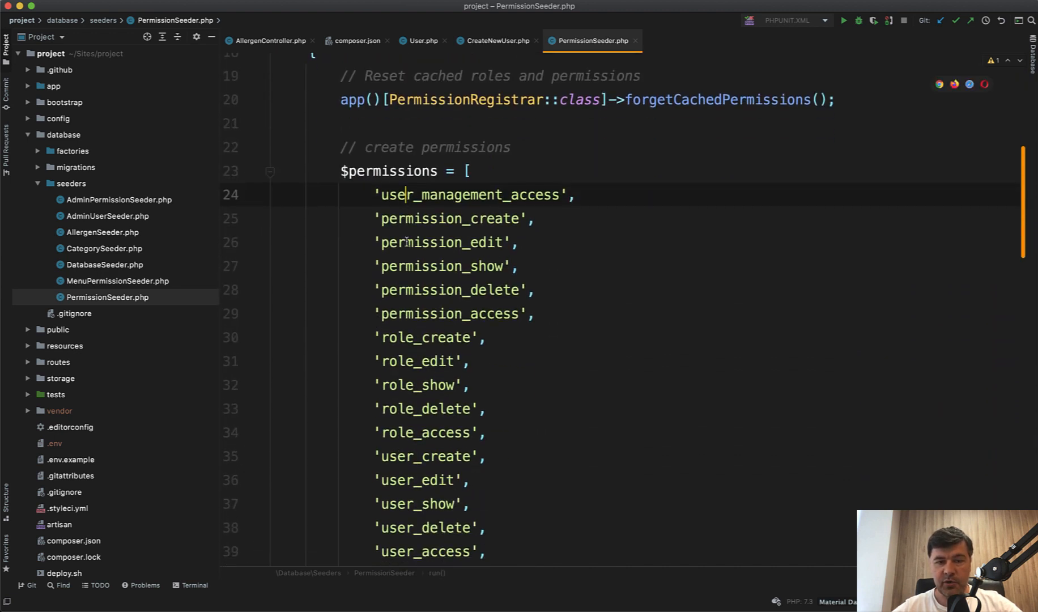
{"action": "scroll", "scroll_direction": "down", "scroll_amount": 3}
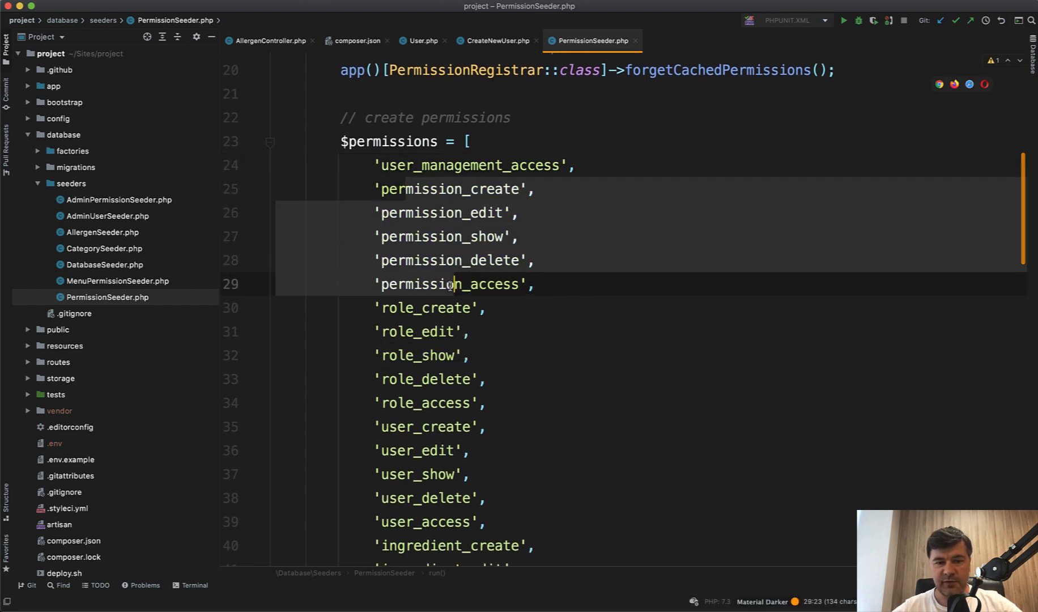
{"action": "scroll", "scroll_direction": "down", "scroll_amount": 3}
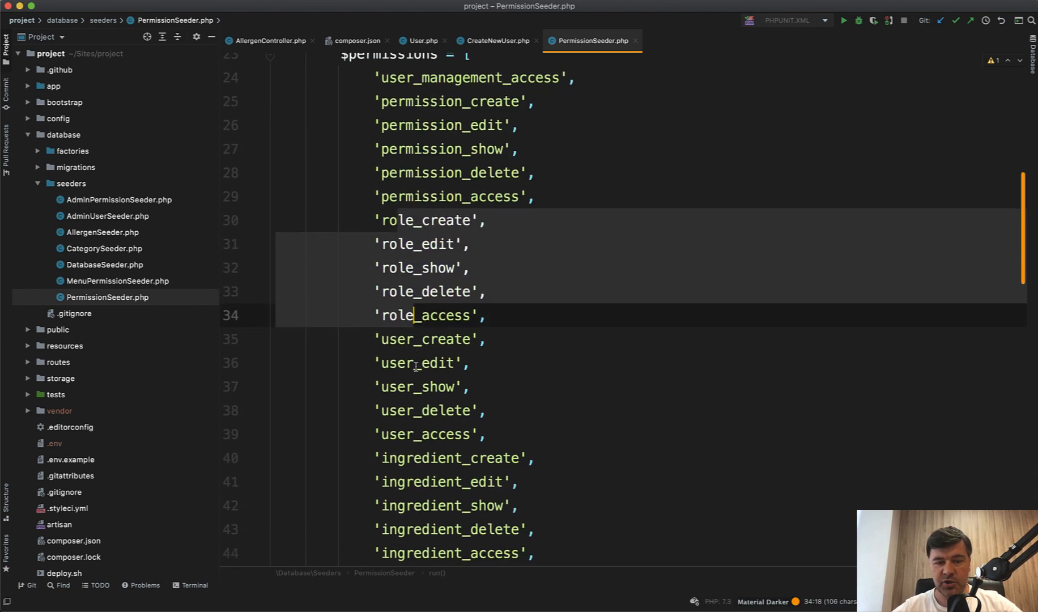
{"action": "scroll", "scroll_direction": "down", "scroll_amount": 3}
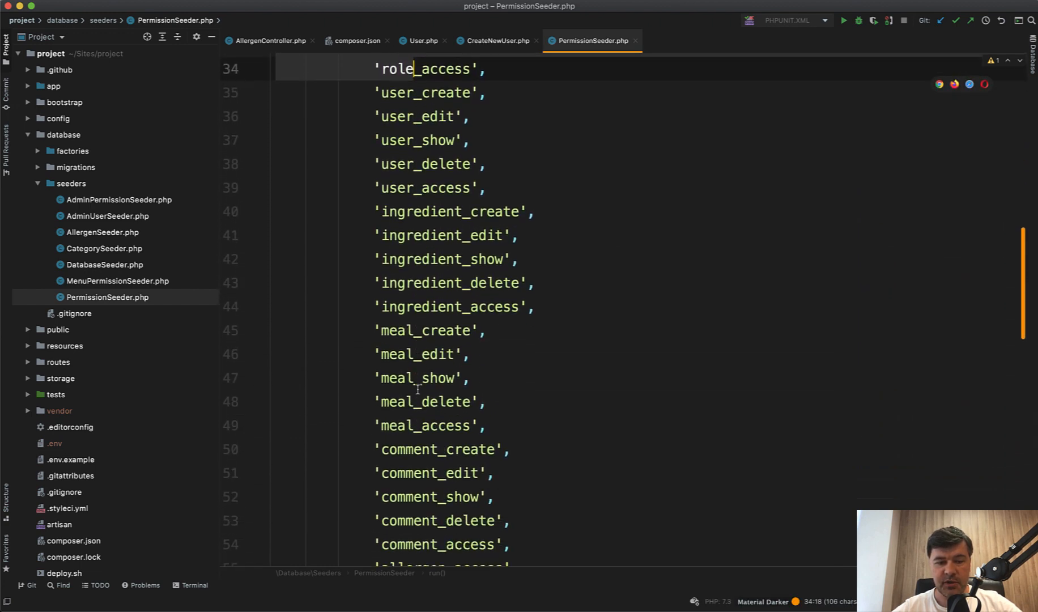
{"action": "scroll", "scroll_direction": "down", "scroll_amount": 3}
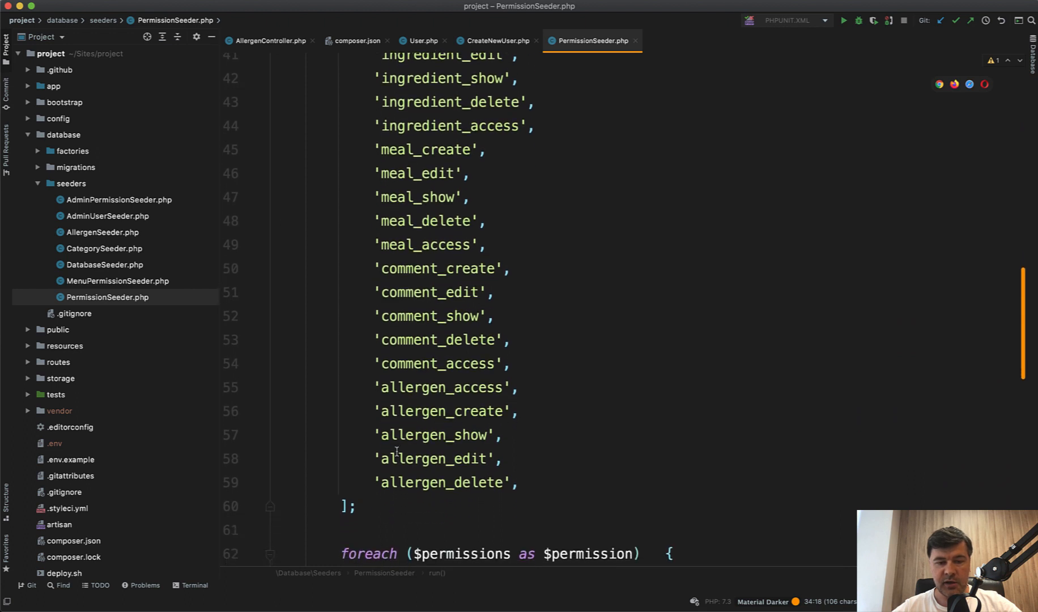
{"action": "double_click", "coordinate": [441, 387]}
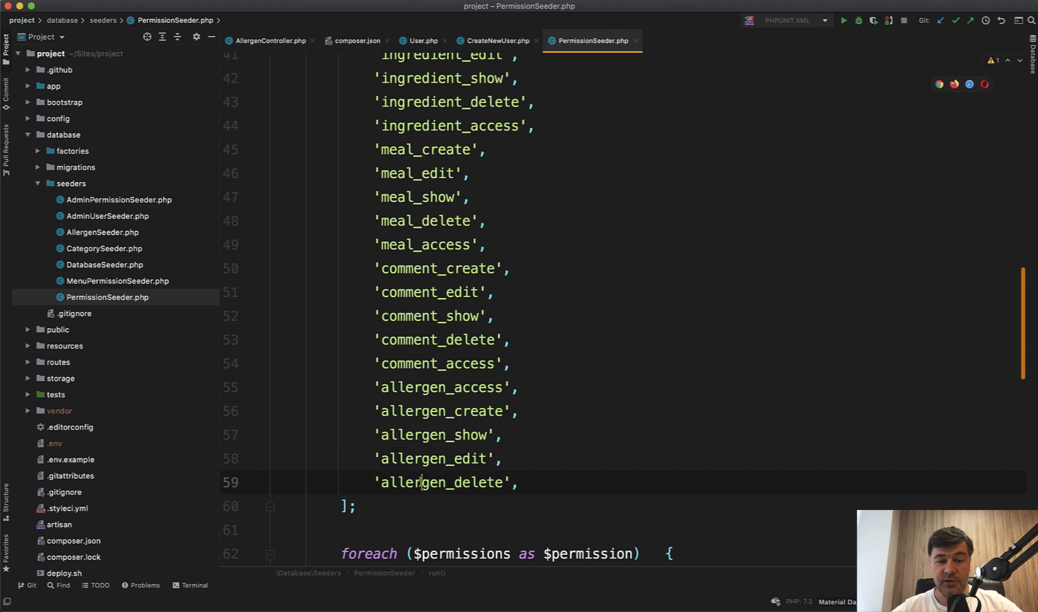
{"action": "scroll", "scroll_direction": "down", "scroll_amount": 3}
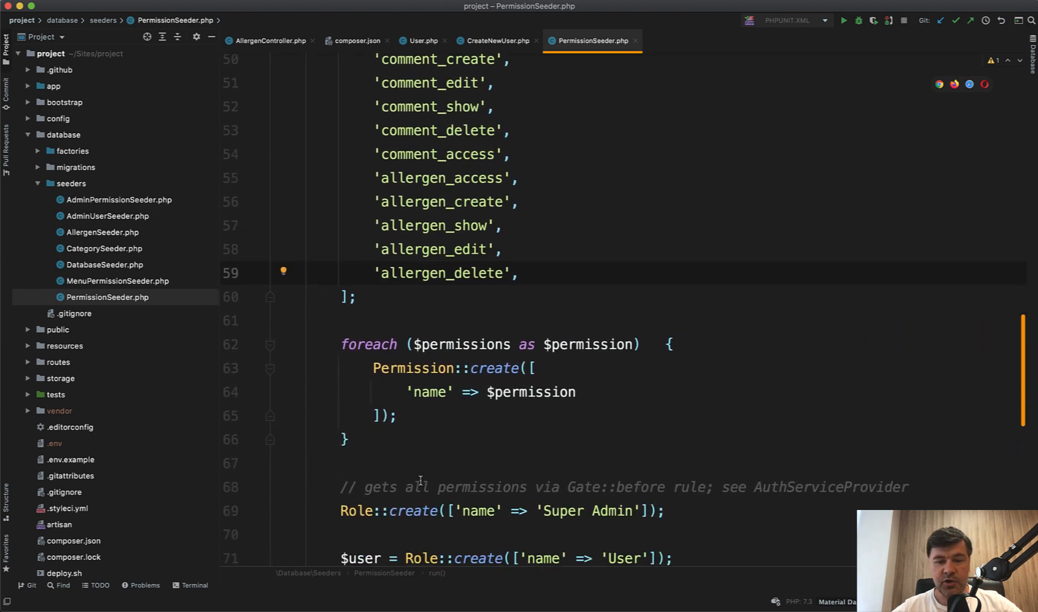
{"action": "left_click", "coordinate": [397, 391]}
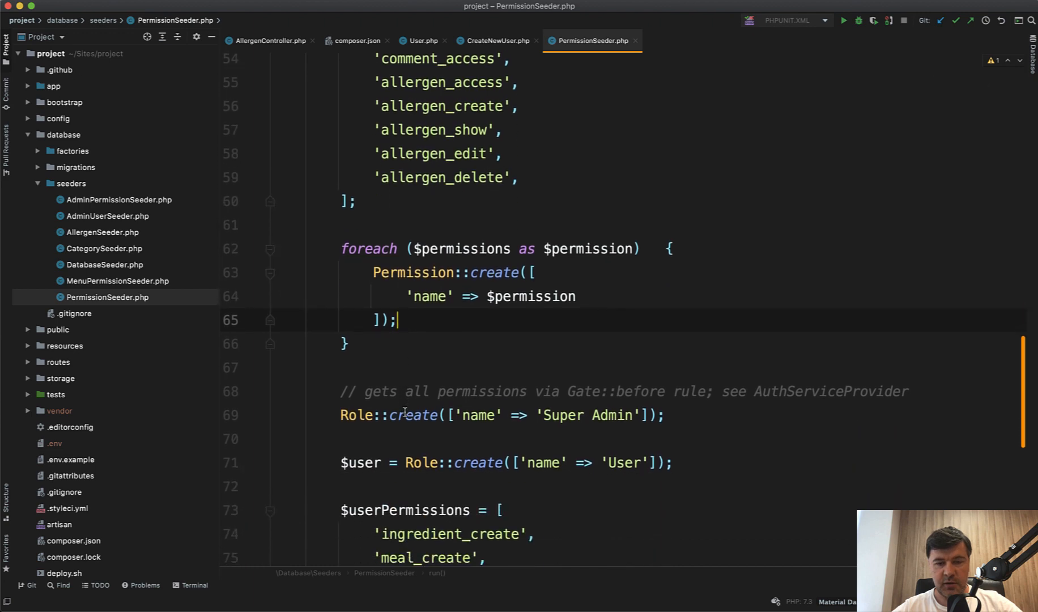
Step: Review the renamed $role line and the User role's givePermissionTo permission list in PermissionSeeder
{"action": "scroll", "scroll_direction": "down", "scroll_amount": 3}
{"action": "type", "text": "rol"}
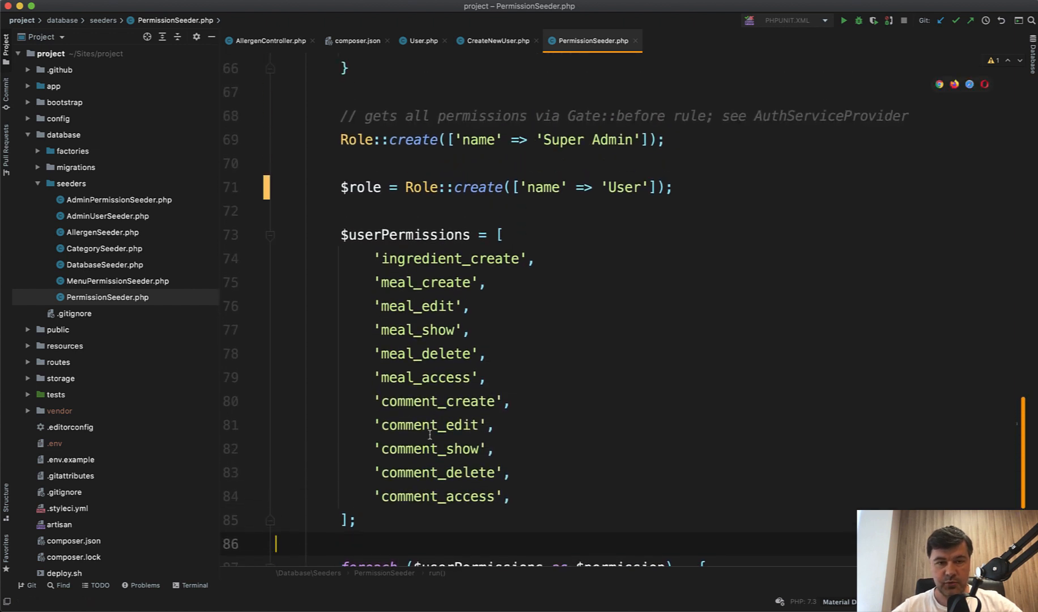
{"action": "left_click", "coordinate": [373, 139]}
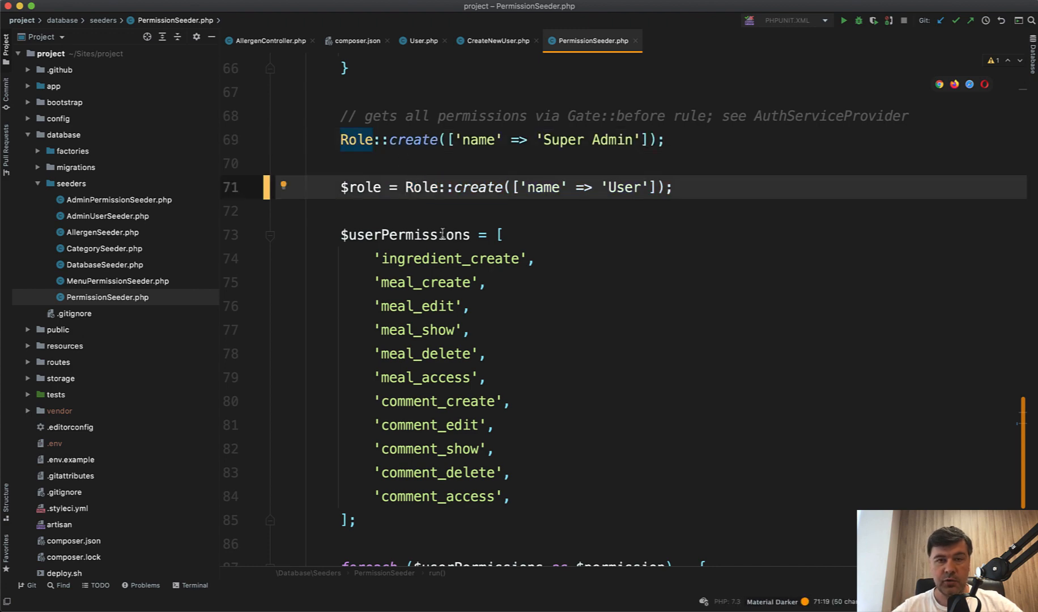
{"action": "scroll", "scroll_direction": "down", "scroll_amount": 3}
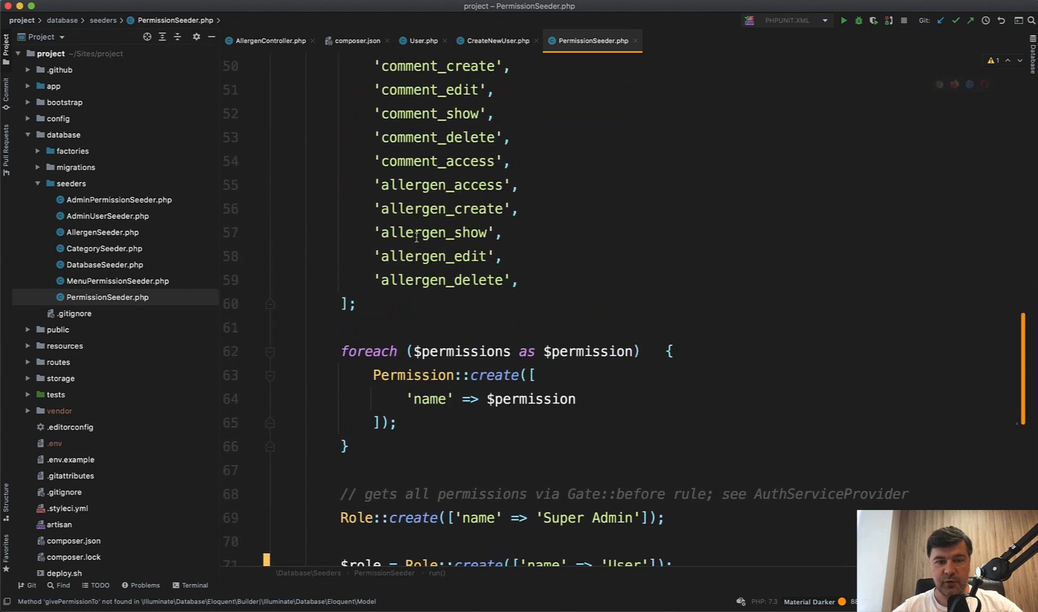
{"action": "scroll", "scroll_direction": "up", "scroll_amount": 3}
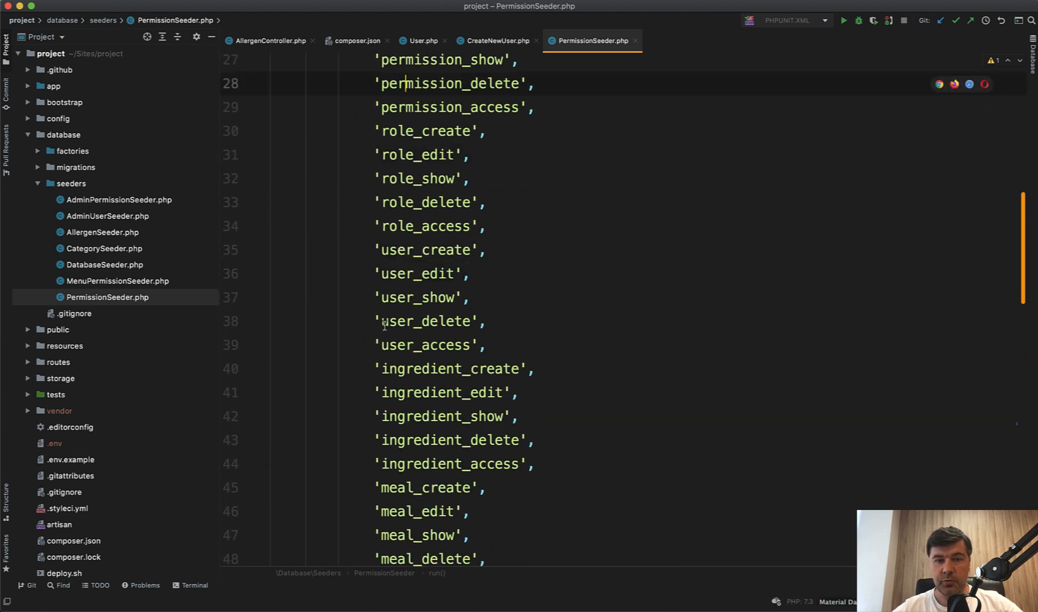
{"action": "scroll", "scroll_direction": "down", "scroll_amount": 3}
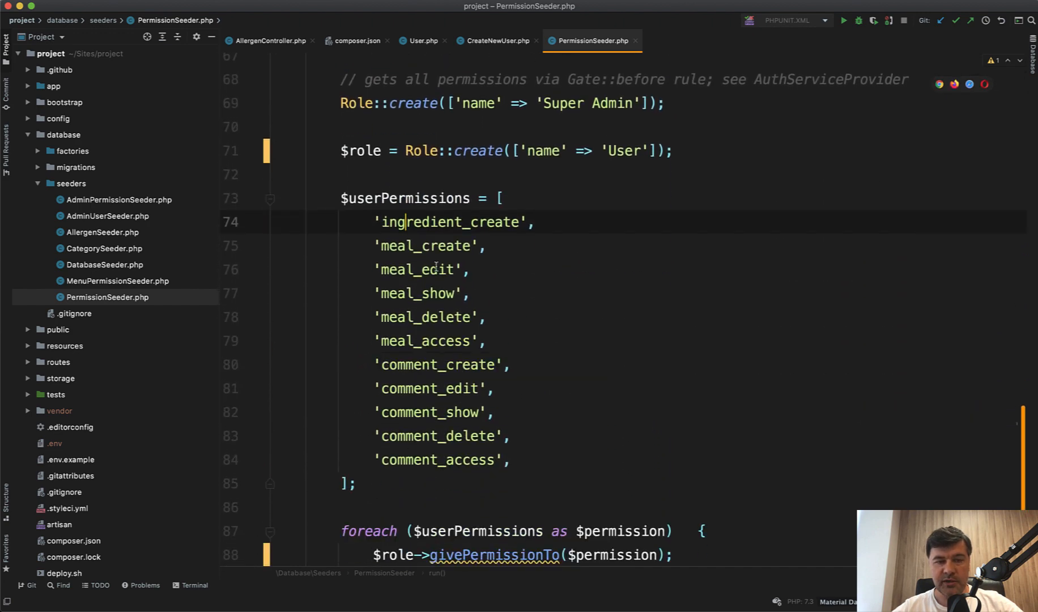
{"action": "left_click", "coordinate": [406, 412]}
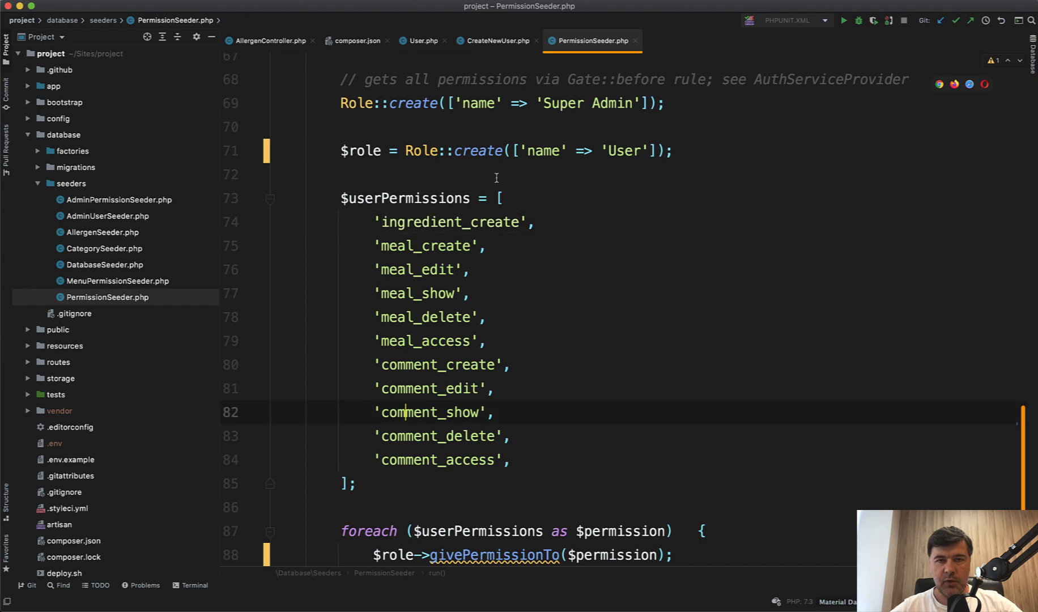
Step: Glance at CreateNewUser's role assignment and return to PermissionSeeder
{"action": "left_click", "coordinate": [493, 41]}
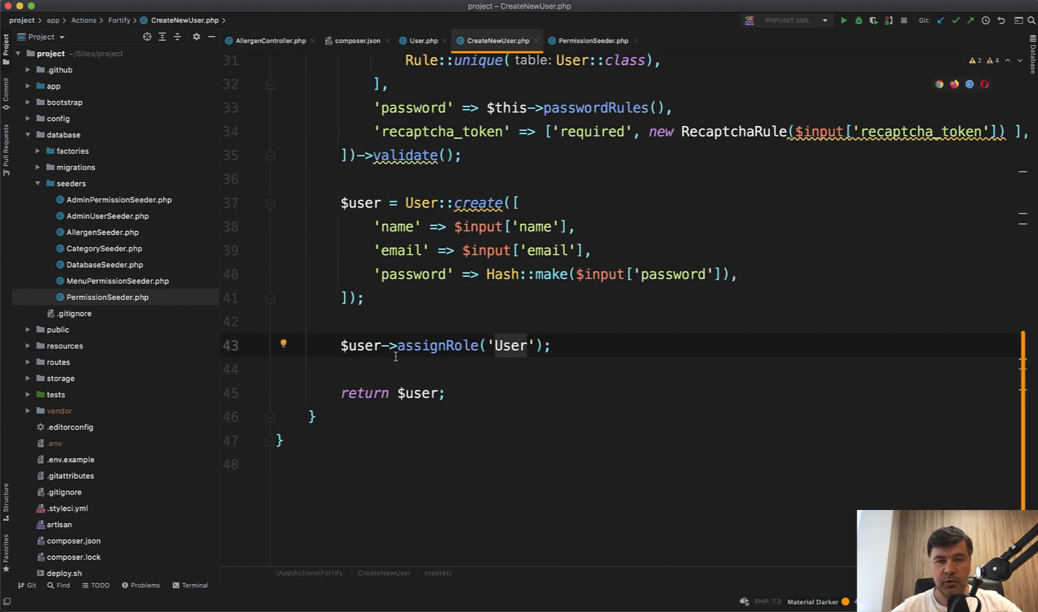
{"action": "left_click", "coordinate": [588, 40]}
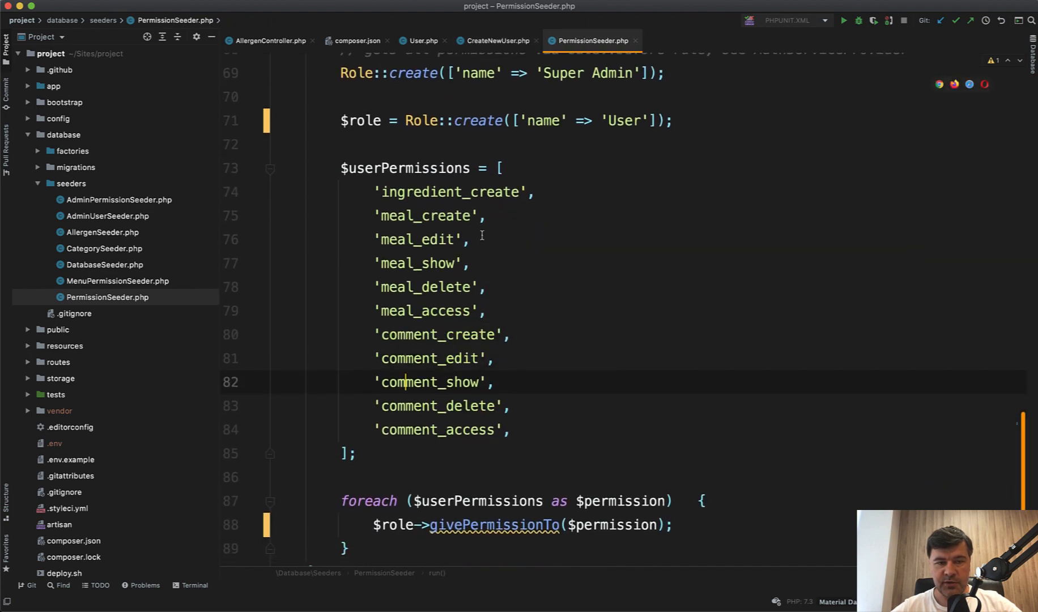
Step: Rename $user to $role in MenuPermissionSeeder, then move on to AdminPermissionSeeder
{"action": "left_click", "coordinate": [117, 280]}
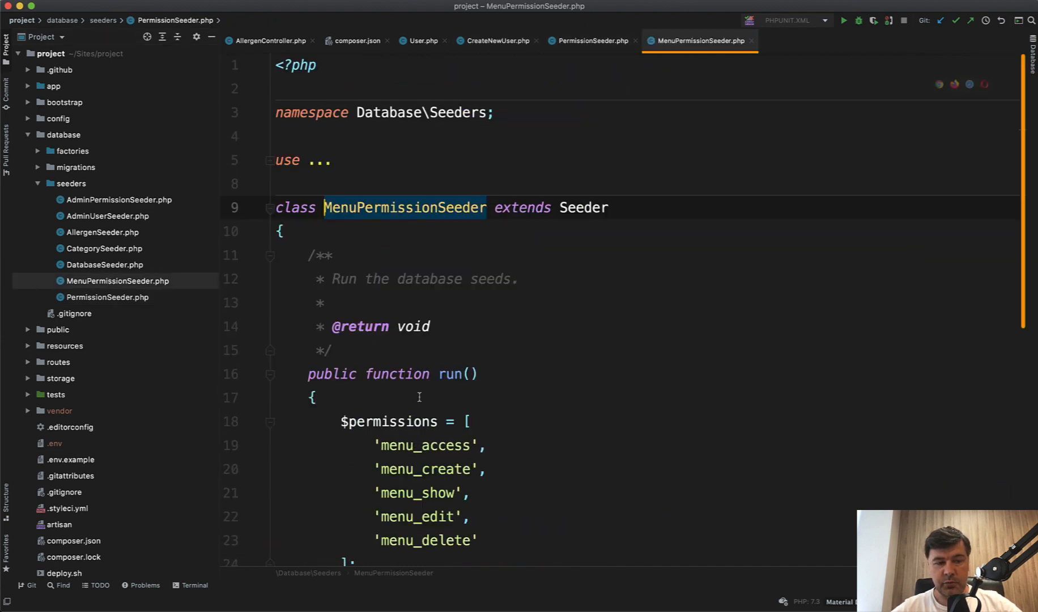
{"action": "scroll", "scroll_direction": "down", "scroll_amount": 3}
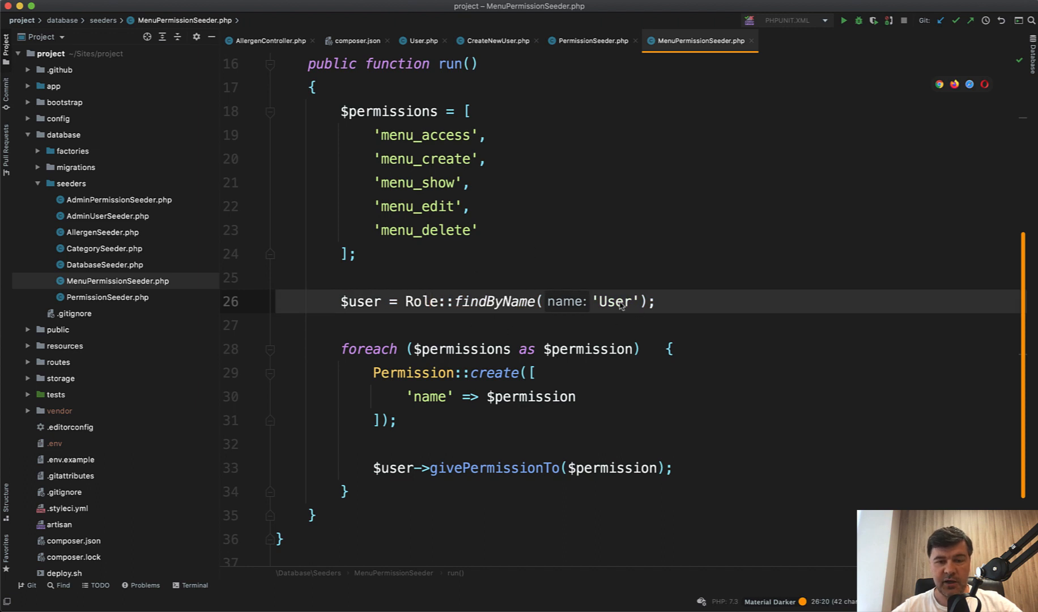
{"action": "double_click", "coordinate": [360, 301]}
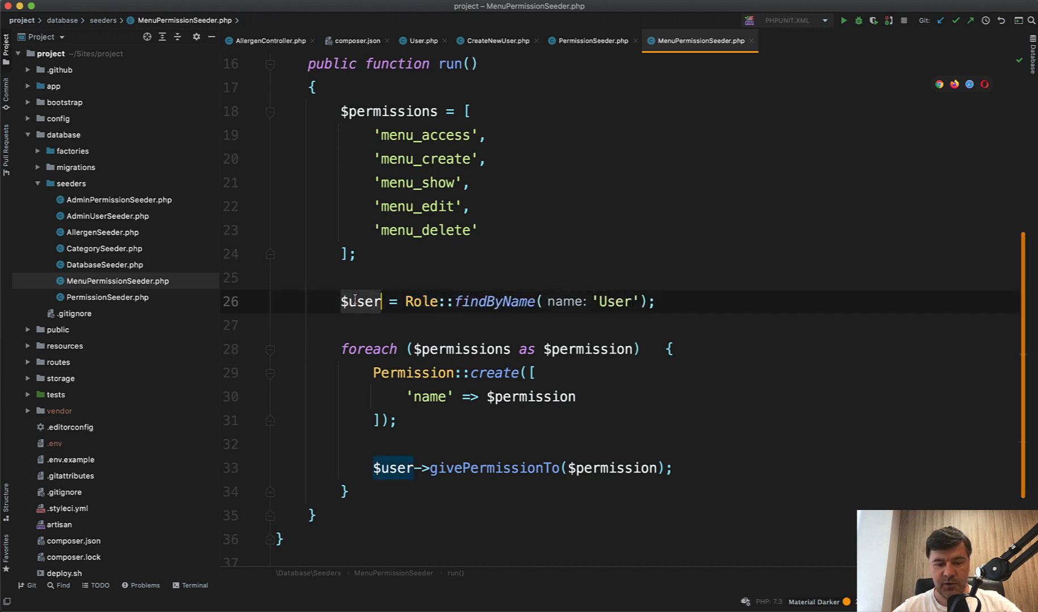
{"action": "type", "text": "role"}
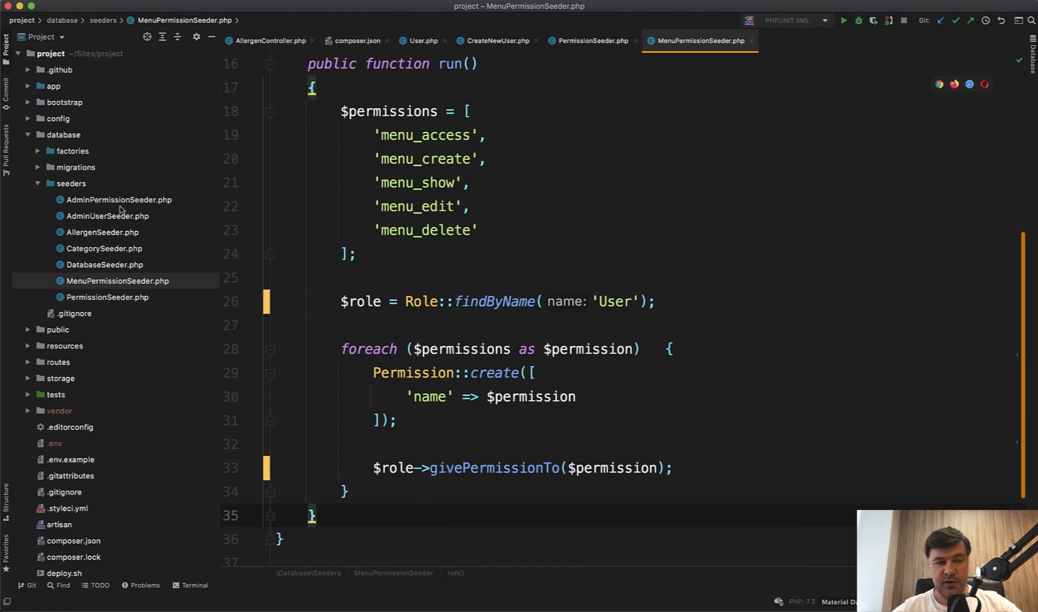
{"action": "left_click", "coordinate": [118, 199]}
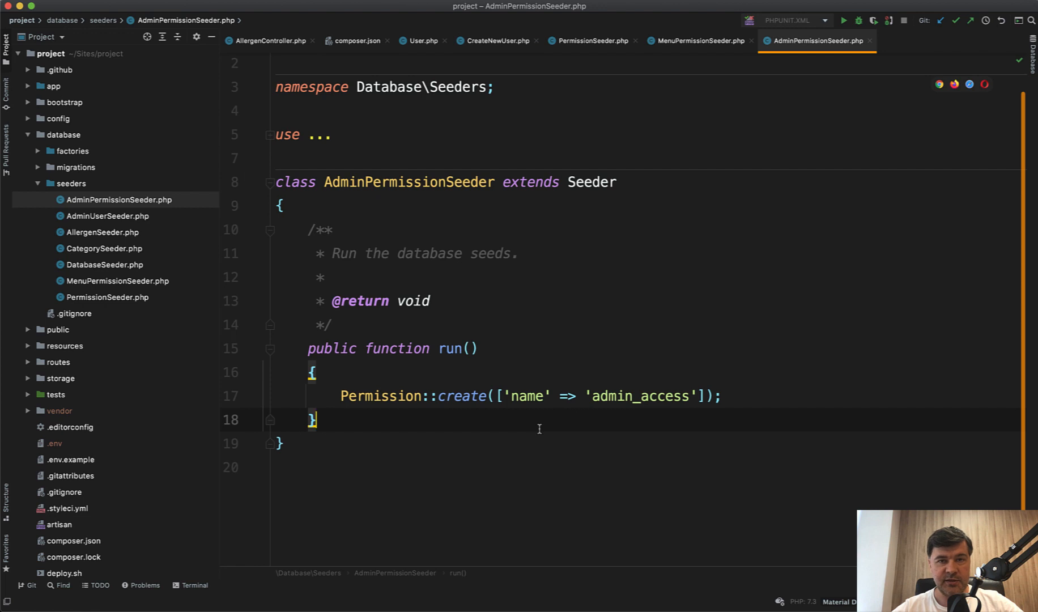
{"action": "mouse_move", "coordinate": [748, 253]}
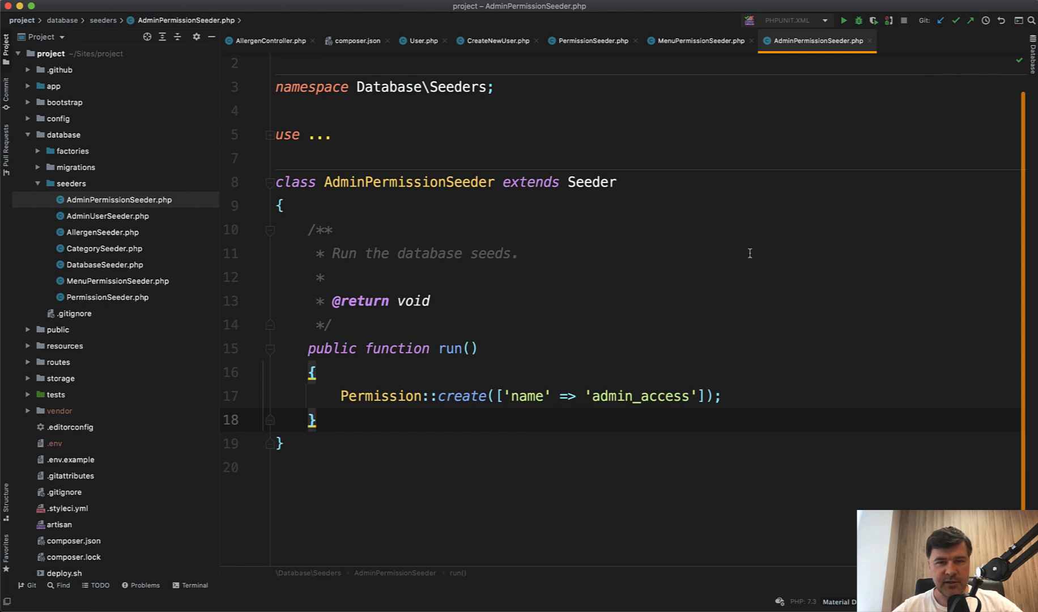
{"action": "mouse_move", "coordinate": [821, 142]}
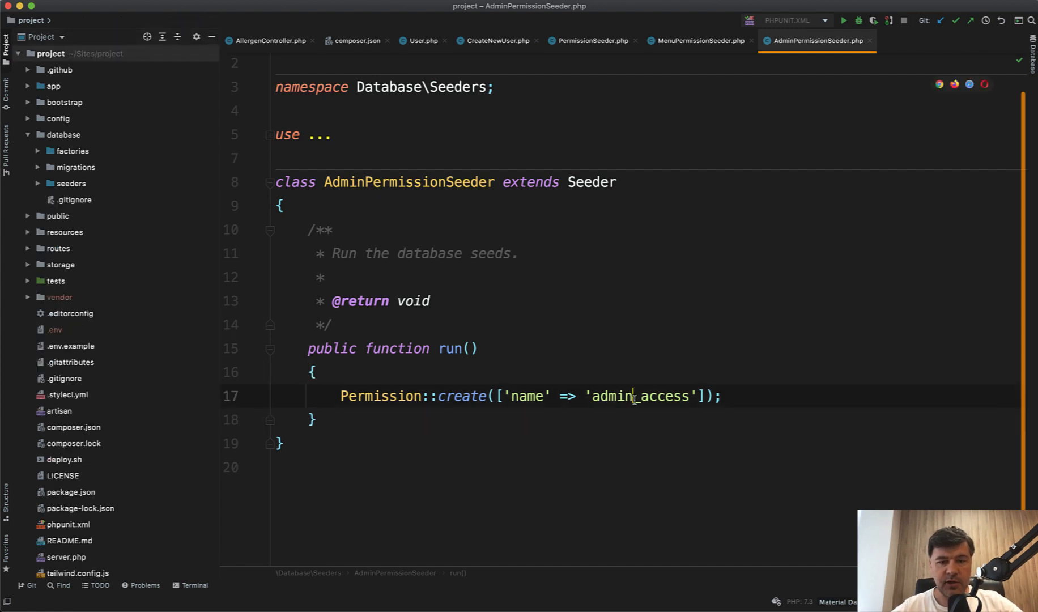
{"action": "double_click", "coordinate": [638, 396]}
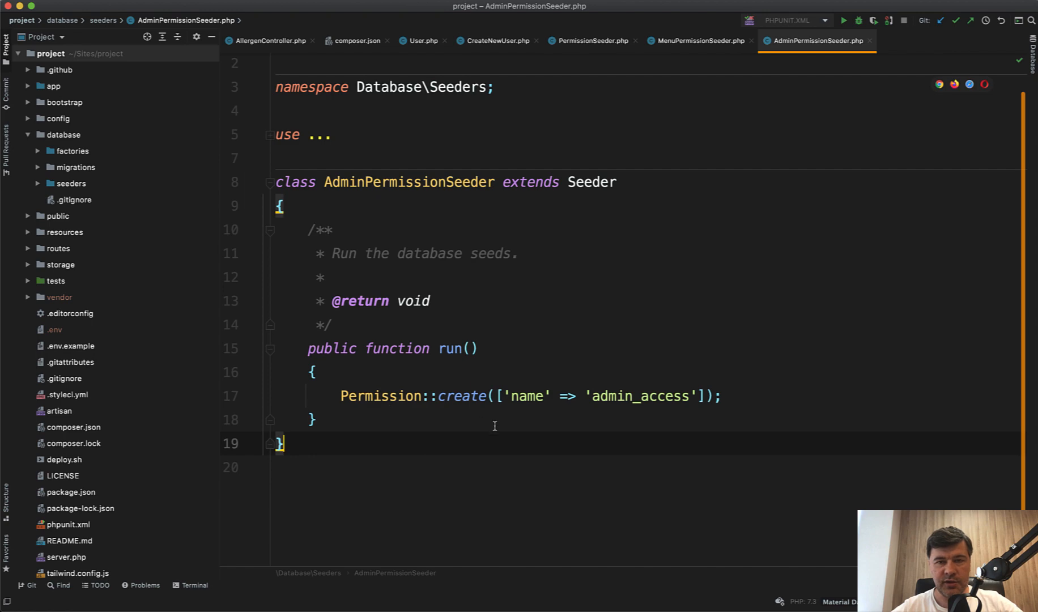
{"action": "left_click", "coordinate": [590, 40]}
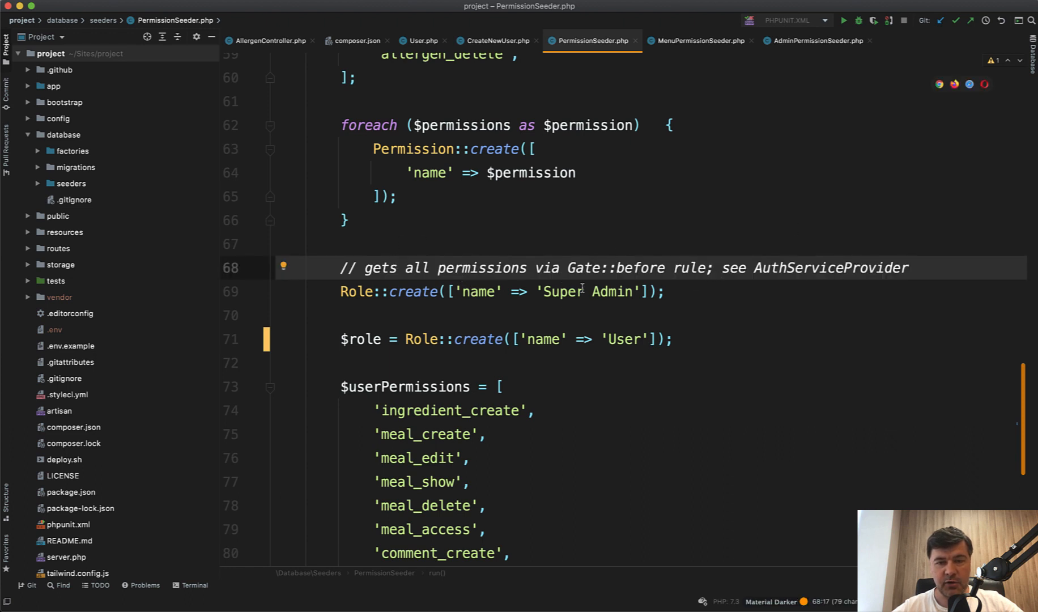
Step: Position at the Super Admin role creation in PermissionSeeder before heading to AuthServiceProvider
{"action": "left_click", "coordinate": [555, 315]}
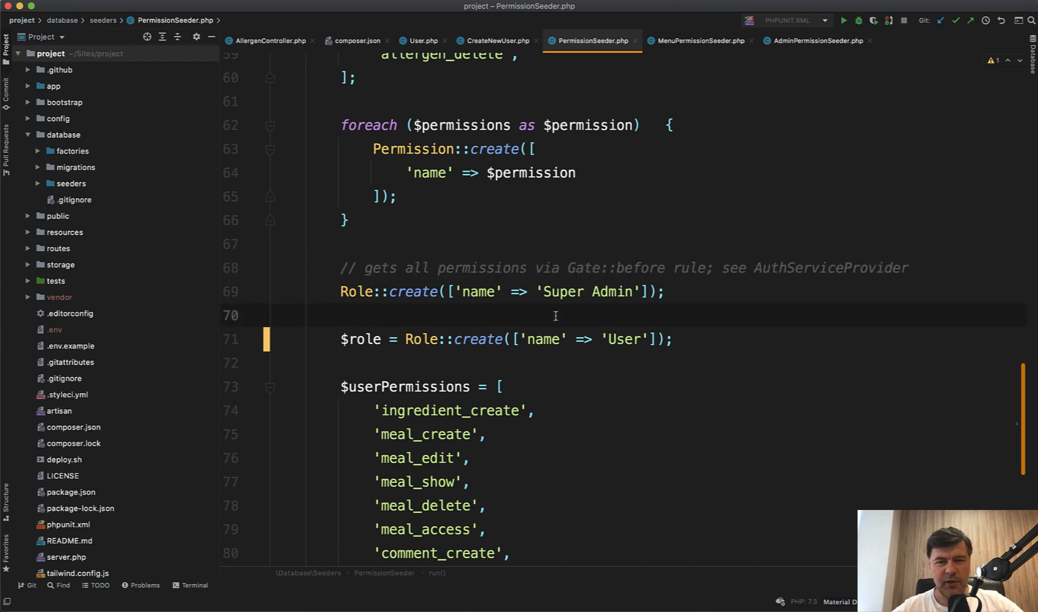
{"action": "mouse_move", "coordinate": [476, 339]}
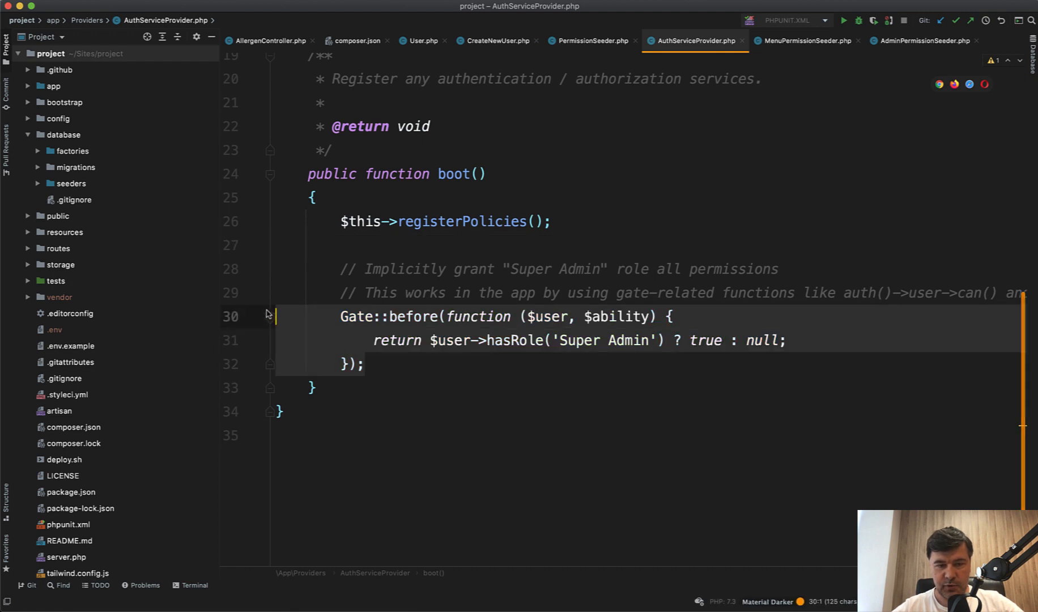
Step: Replace hasRole('Super Admin') with $user->id == 1 in the Gate::before return
{"action": "left_click", "coordinate": [437, 316]}
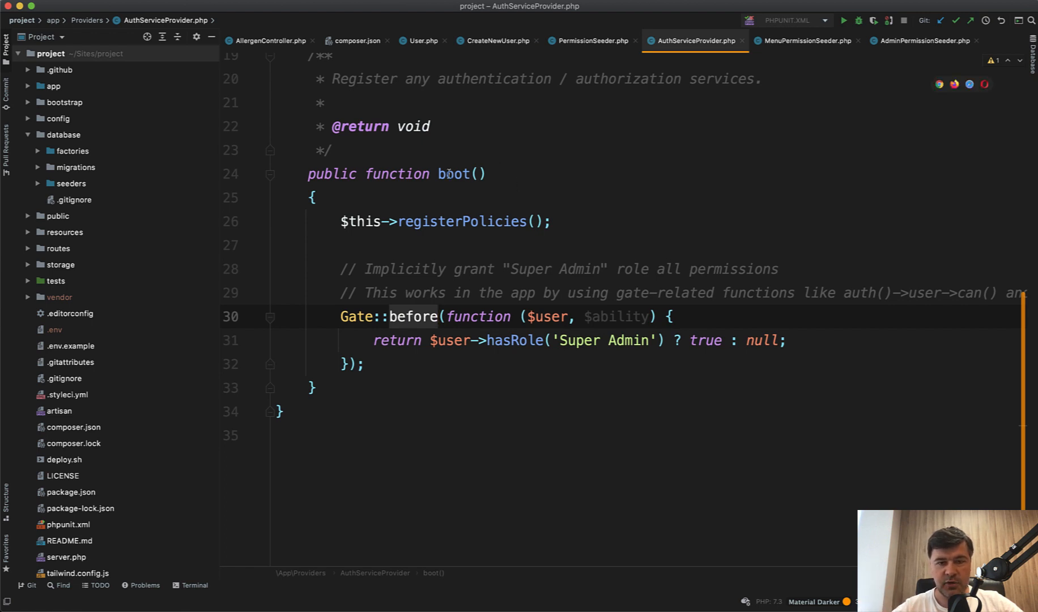
{"action": "double_click", "coordinate": [413, 317]}
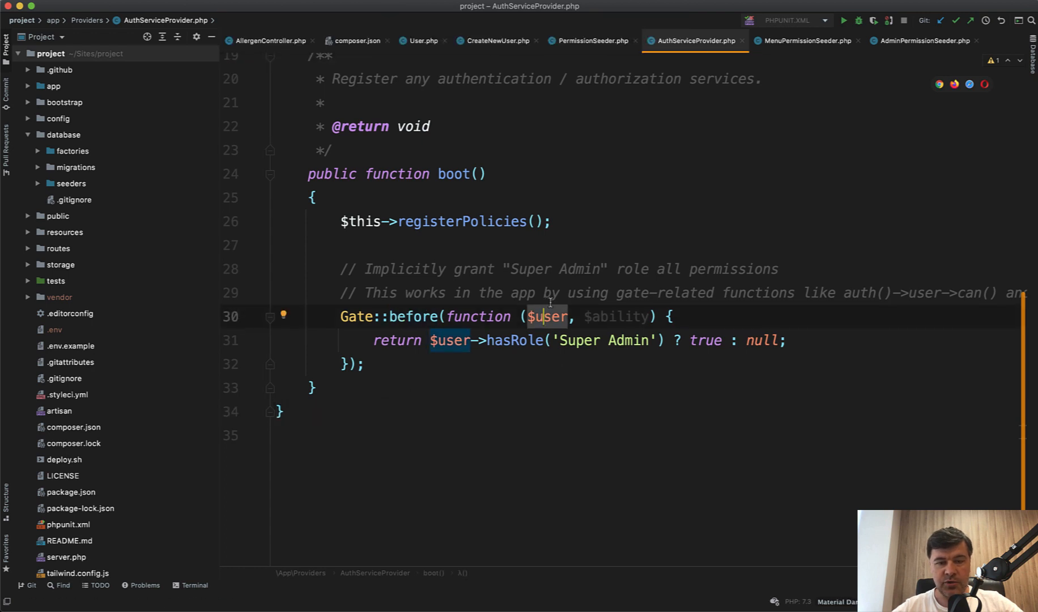
{"action": "mouse_move", "coordinate": [605, 301]}
{"action": "type", "text": "id"}
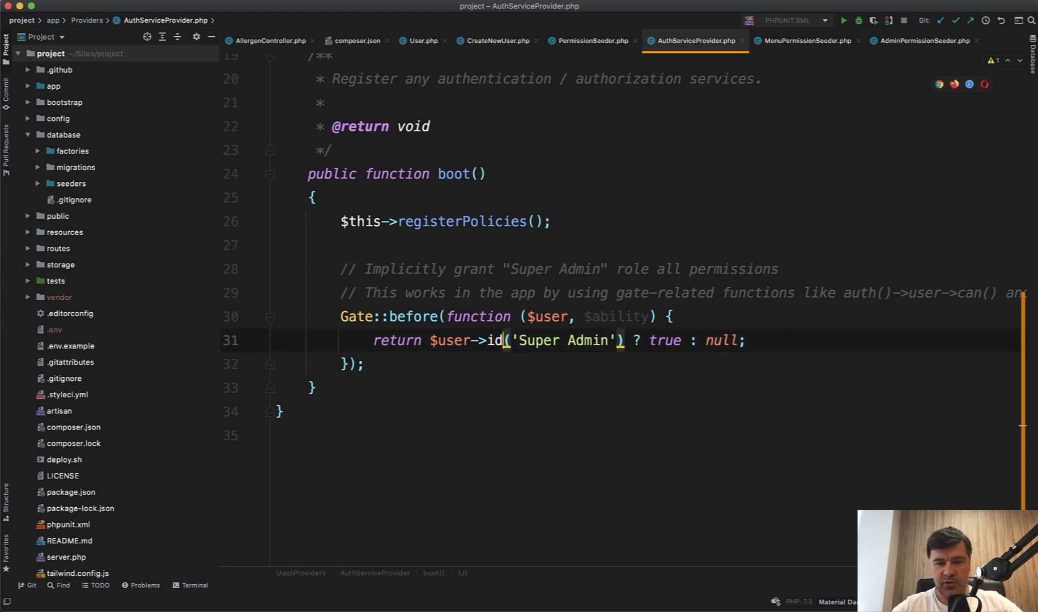
{"action": "type", "text": "== 1"}
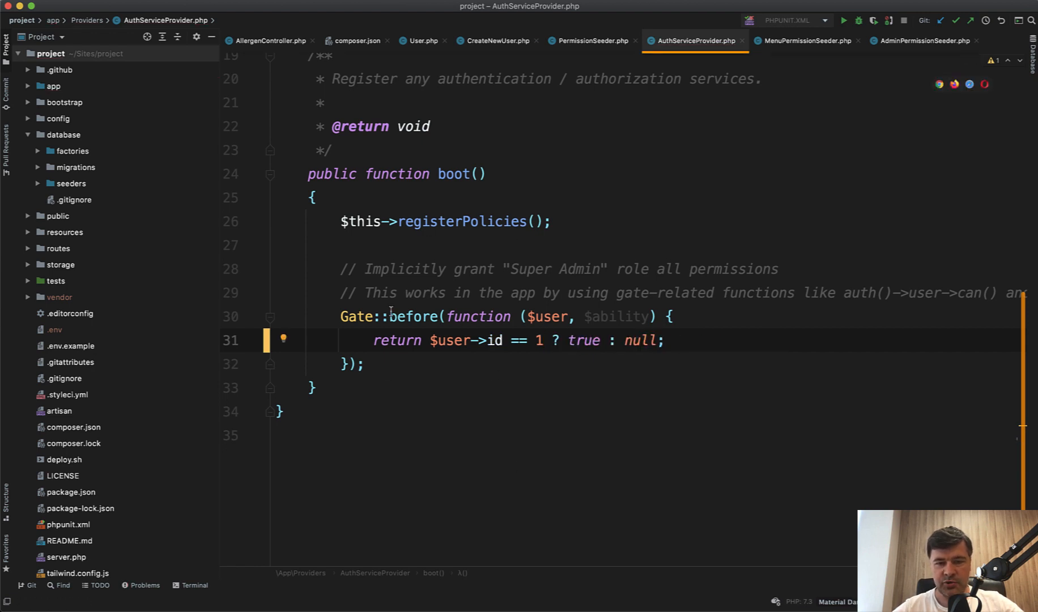
{"action": "mouse_move", "coordinate": [410, 365]}
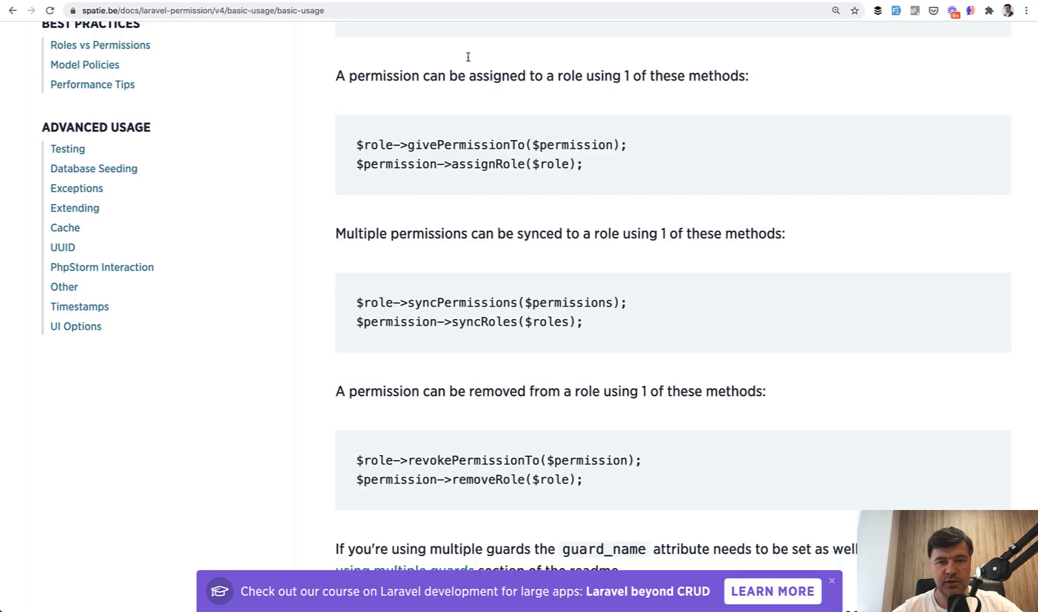
Step: Highlight the givePermissionTo/assignRole section in Spatie docs, then switch back to PhpStorm
{"action": "left_click_drag", "start_coordinate": [397, 145], "coordinate": [463, 164]}
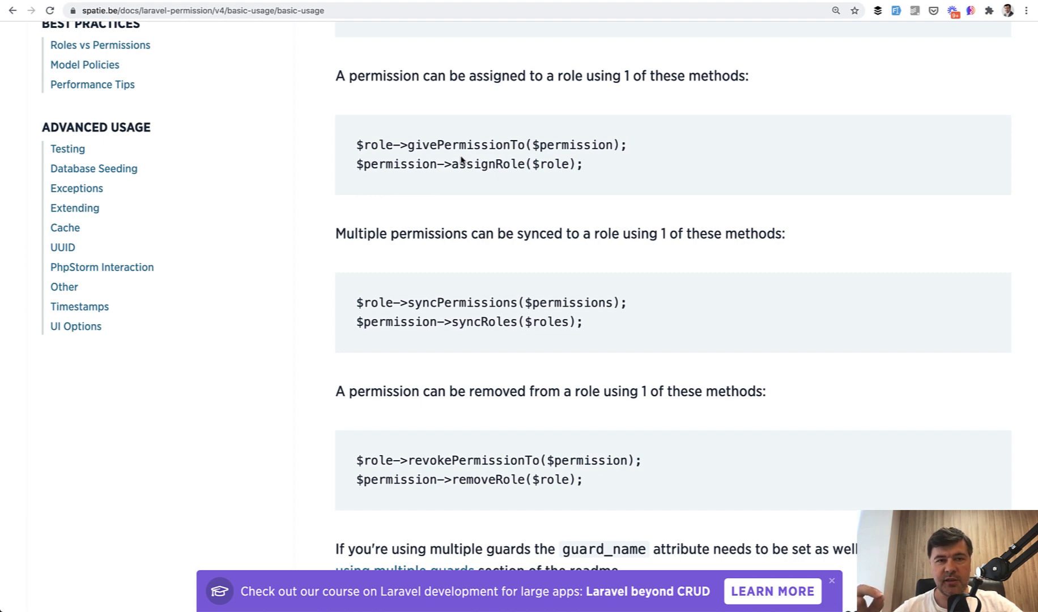
{"action": "key", "text": "cmd+tab"}
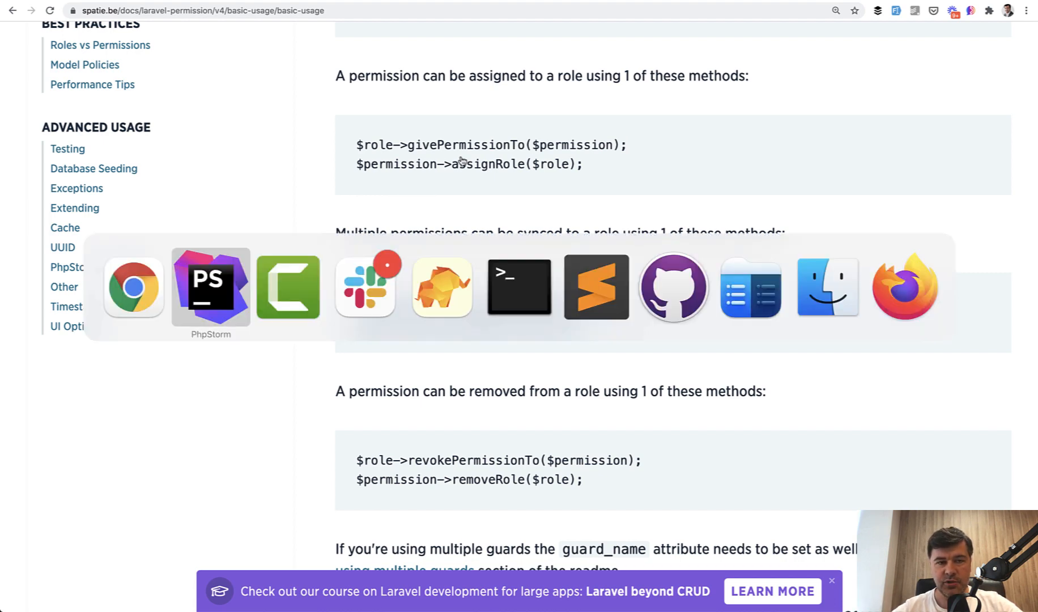
{"action": "left_click", "coordinate": [211, 287]}
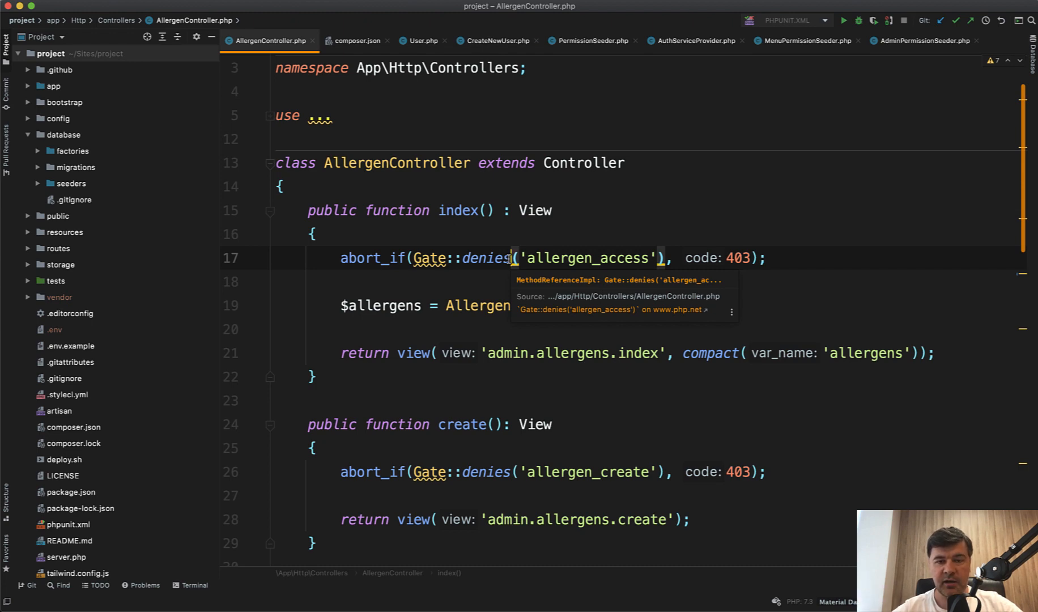
{"action": "mouse_move", "coordinate": [492, 267]}
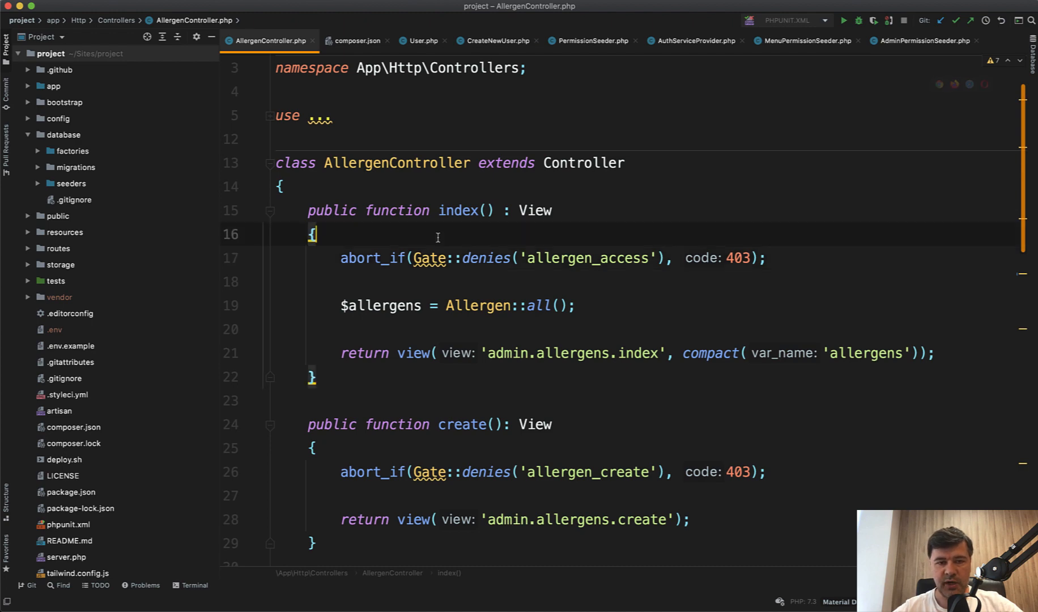
Step: Insert $this->authorize('allergen_access'); at the start of AllergenController's index method
{"action": "type", "text": "$this"}
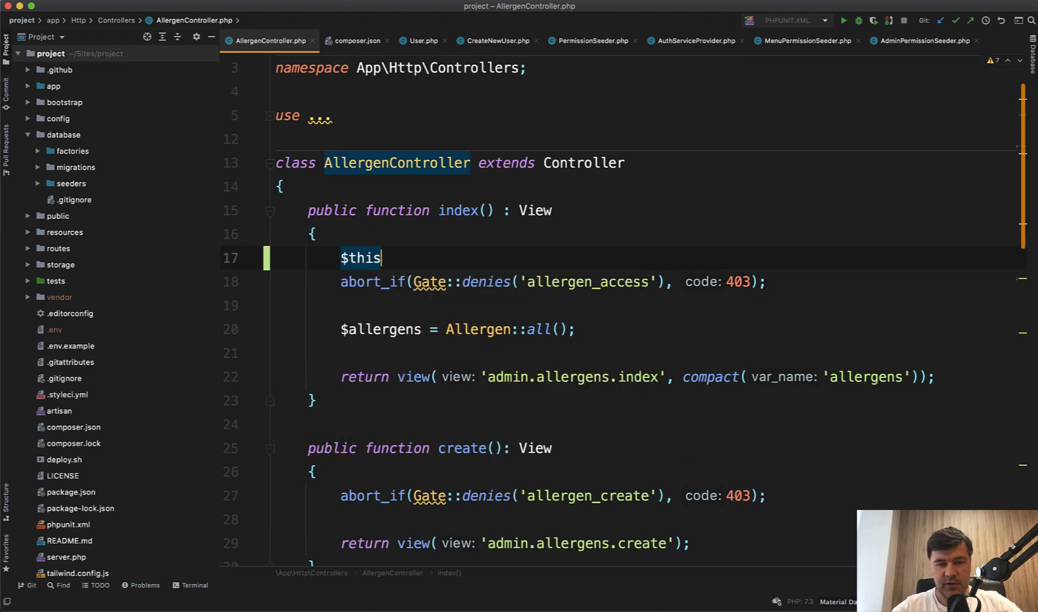
{"action": "type", "text": "->authorize()"}
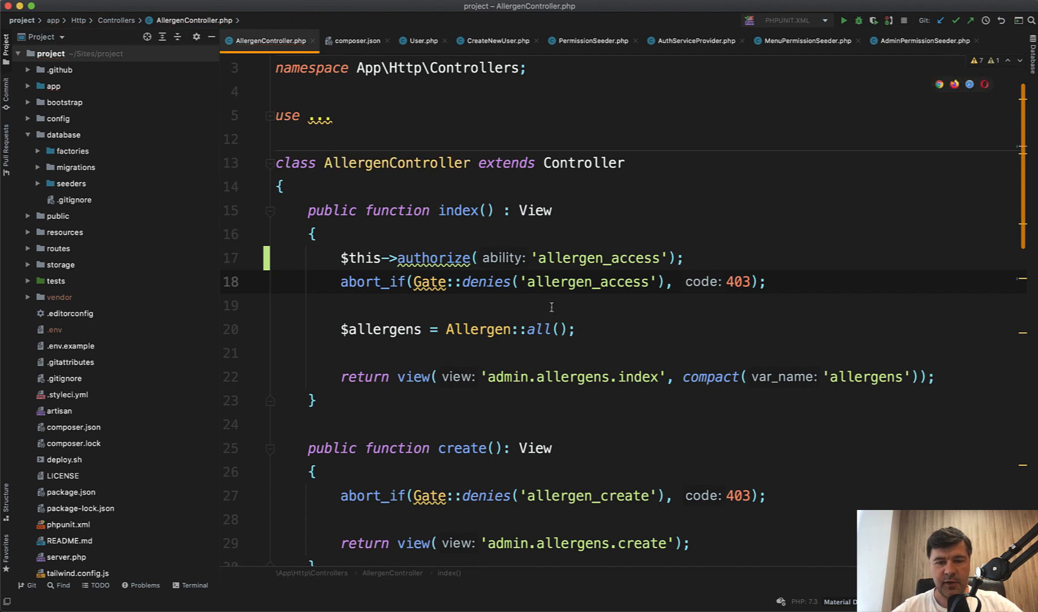
{"action": "double_click", "coordinate": [433, 258]}
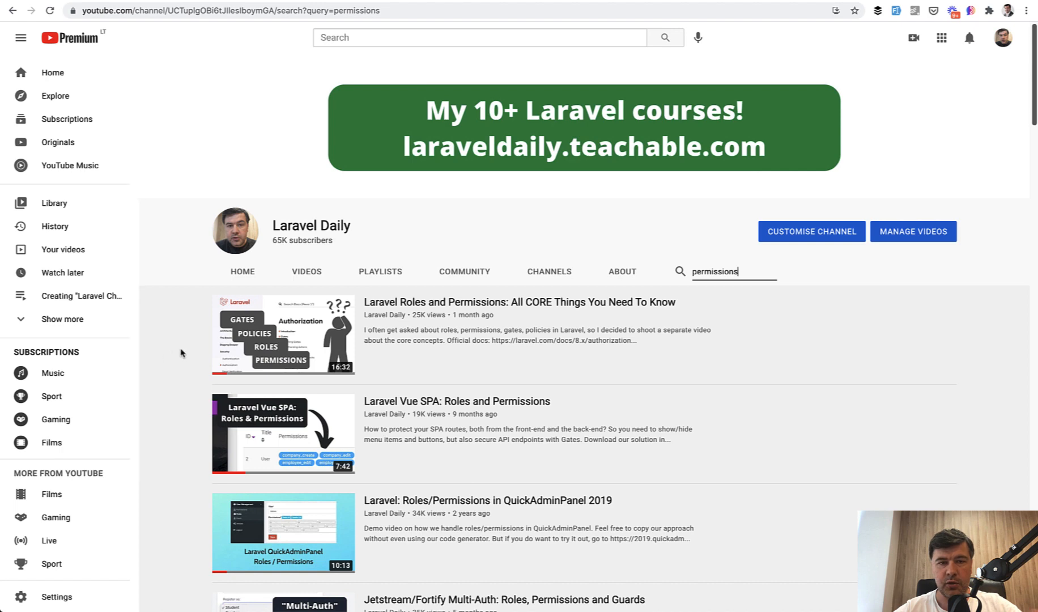
{"action": "mouse_move", "coordinate": [170, 338]}
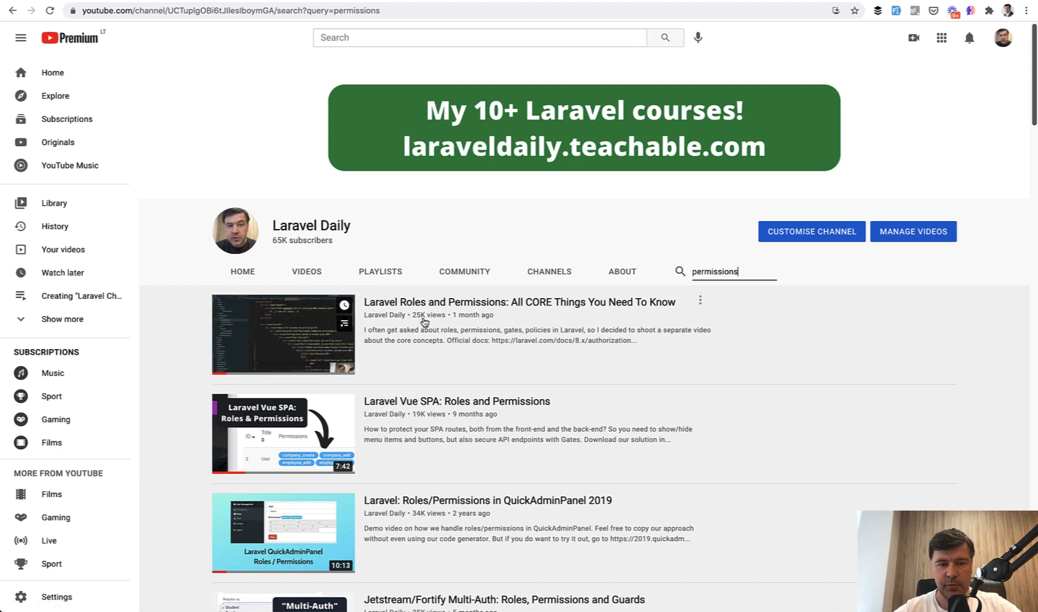
{"action": "mouse_move", "coordinate": [283, 334]}
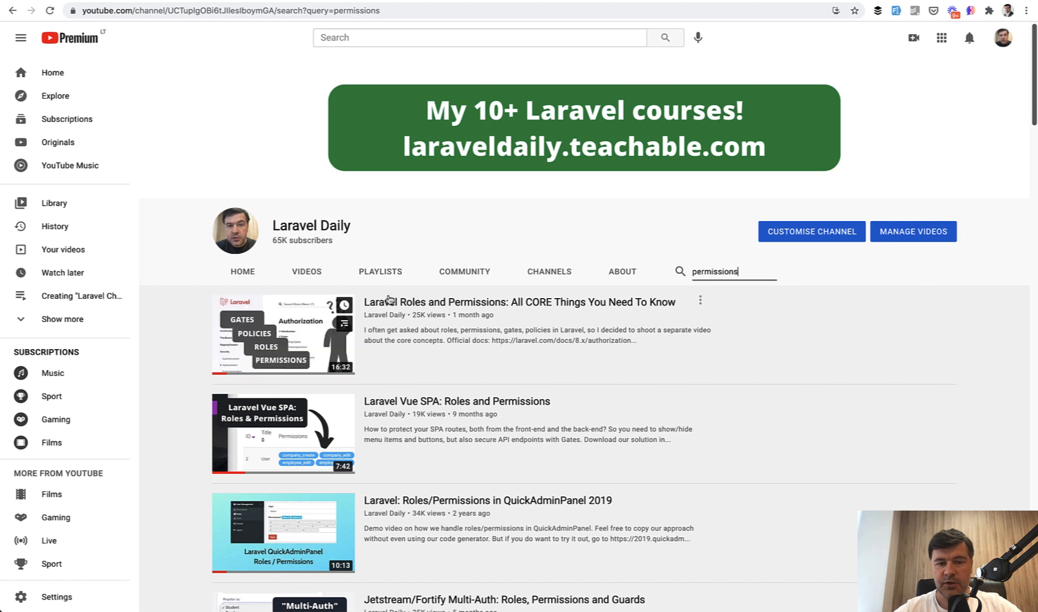
{"action": "mouse_move", "coordinate": [410, 301]}
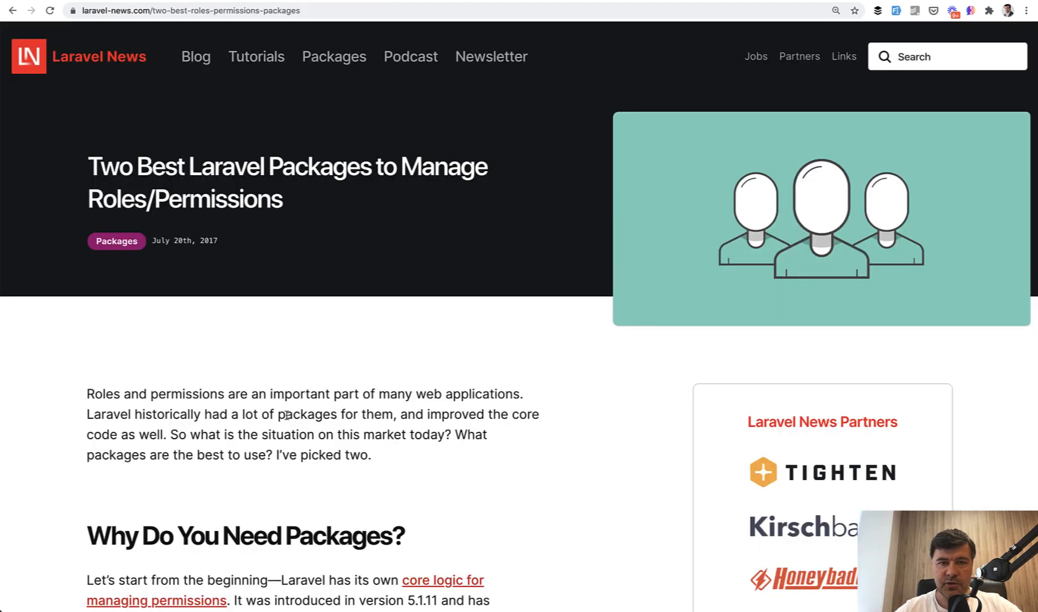
{"action": "mouse_move", "coordinate": [284, 343]}
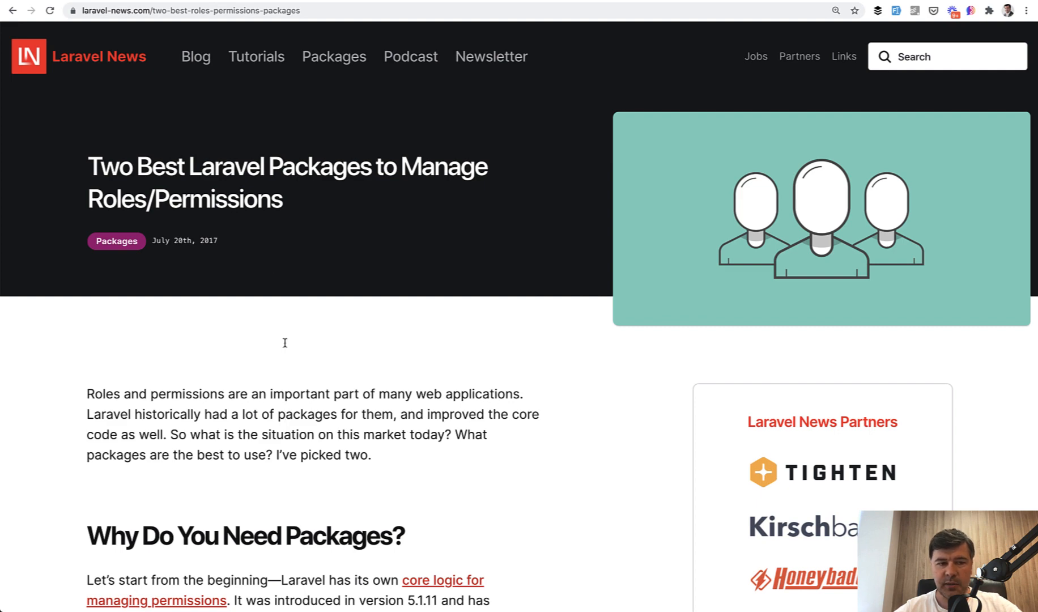
Step: Scroll the Laravel News article down to the package list: Spatie's Laravel-permission, Bouncer, and Laratrust
{"action": "scroll", "scroll_direction": "down", "scroll_amount": 3}
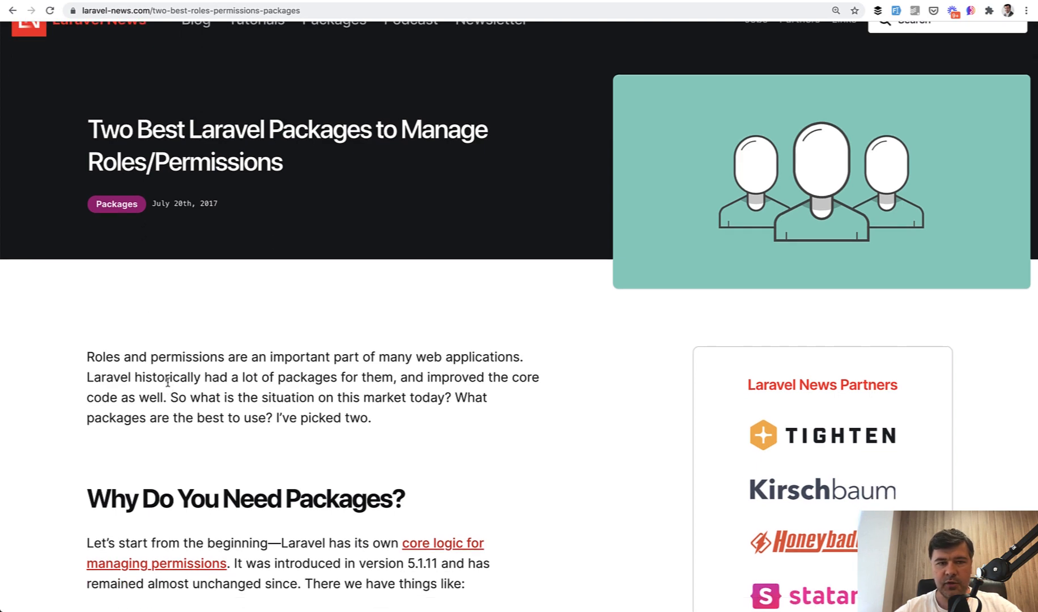
{"action": "scroll", "scroll_direction": "down", "scroll_amount": 3}
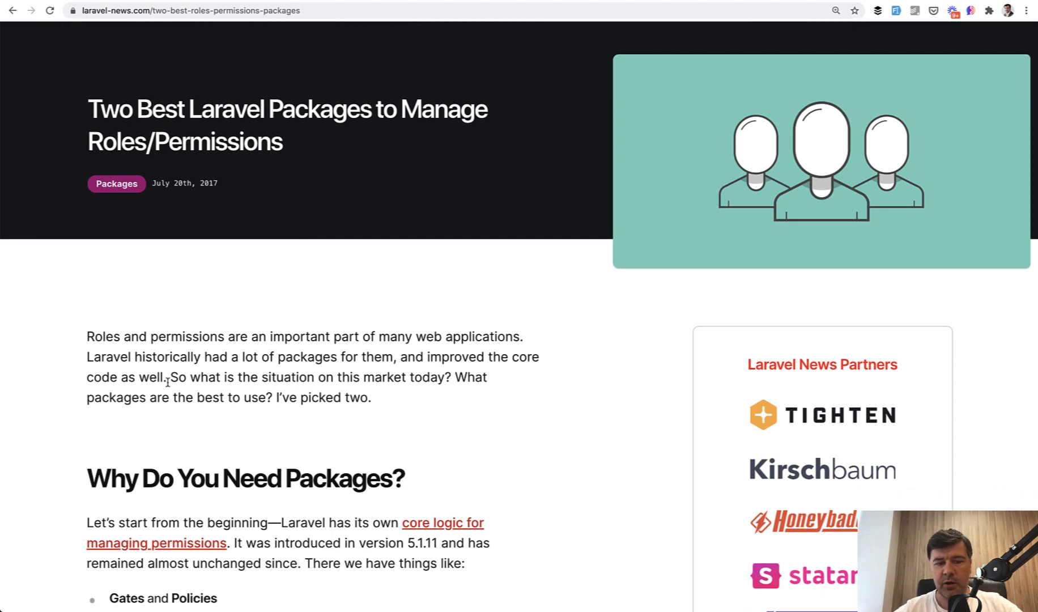
{"action": "scroll", "scroll_direction": "down", "scroll_amount": 3}
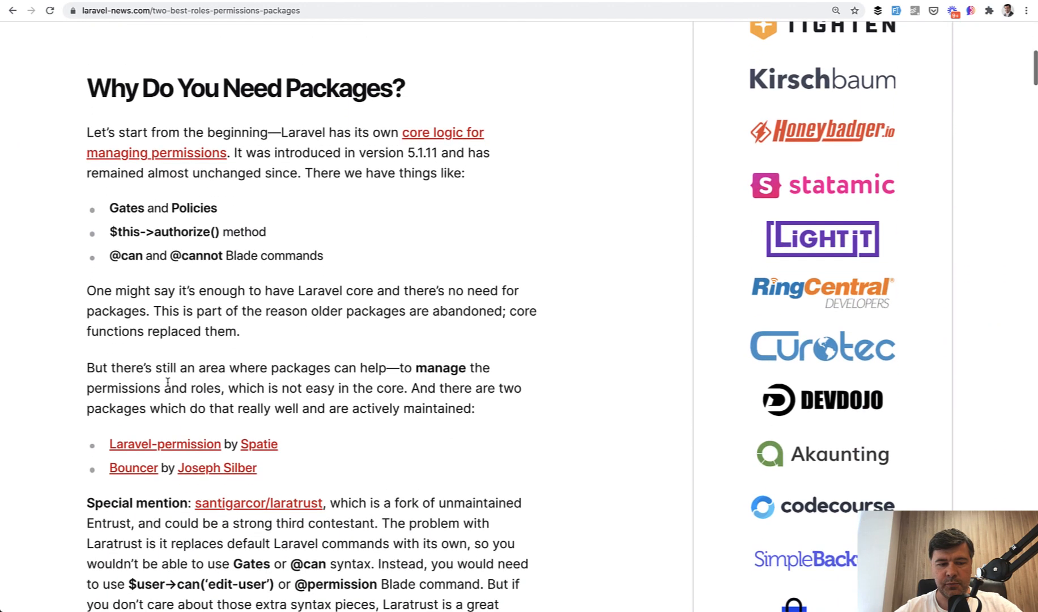
{"action": "scroll", "scroll_direction": "down", "scroll_amount": 3}
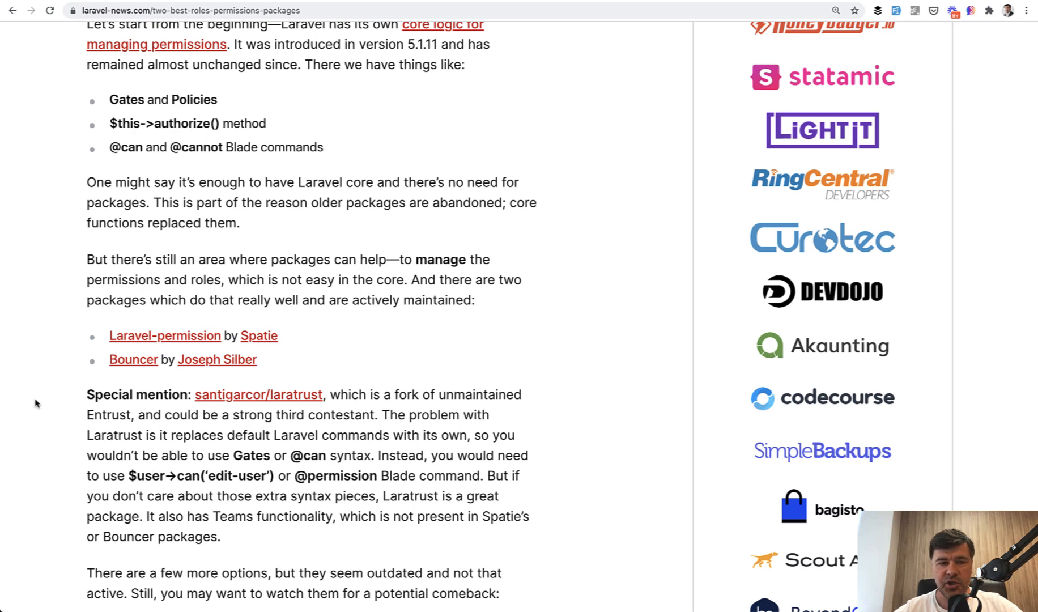
{"action": "mouse_move", "coordinate": [133, 359]}
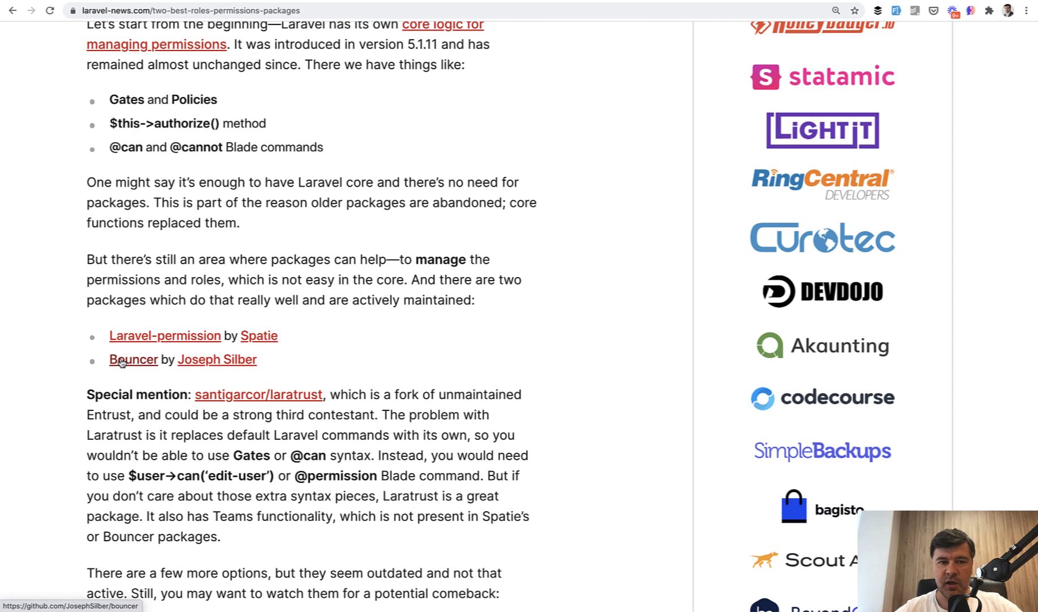
{"action": "mouse_move", "coordinate": [523, 344]}
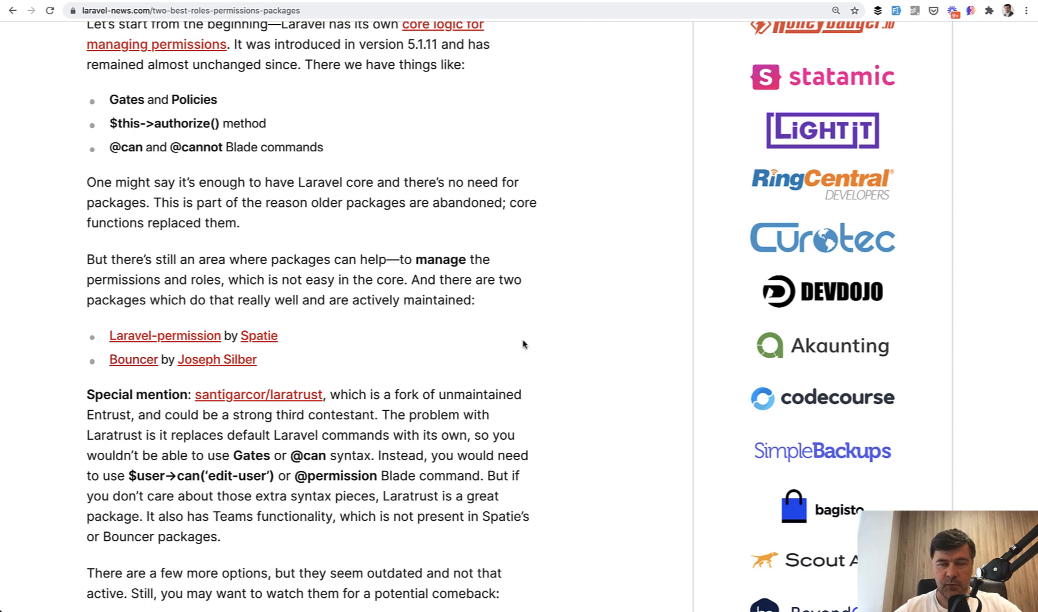